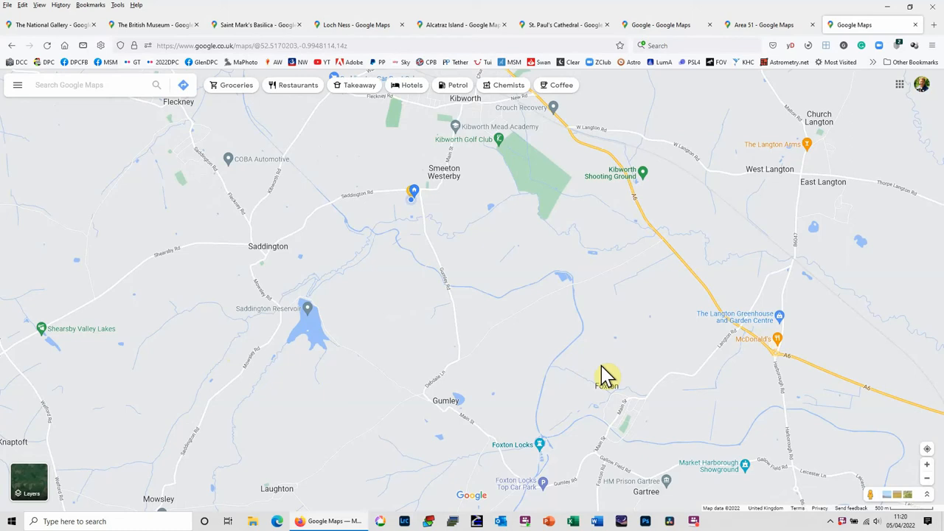
{"action": "mouse_move", "coordinate": [431, 247]}
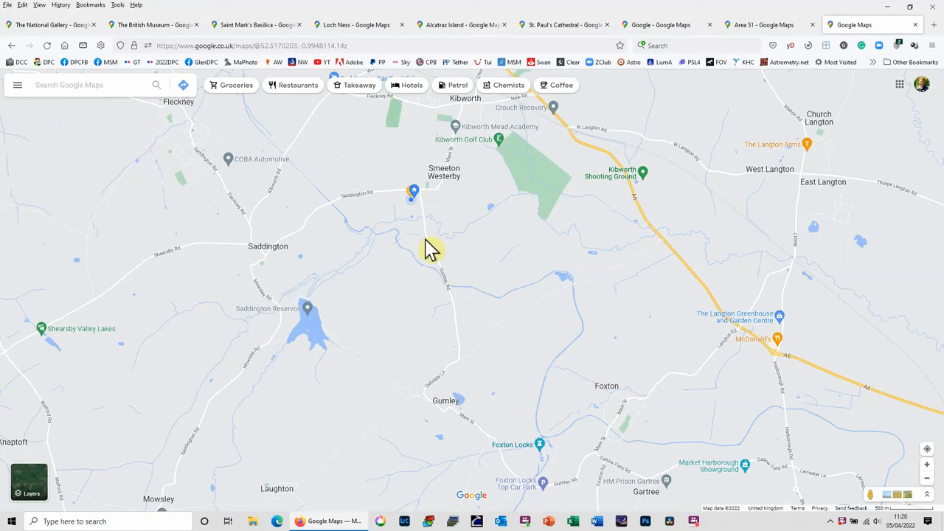
{"action": "mouse_move", "coordinate": [471, 198]}
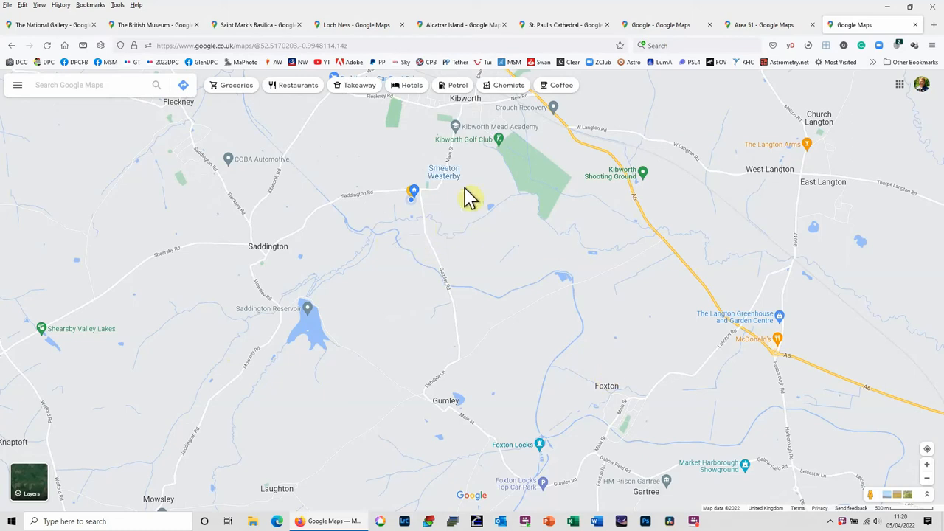
- Nudge the map view slightly and bring up the Area 51 place page
{"action": "left_click_drag", "start_coordinate": [472, 206], "coordinate": [471, 243]}
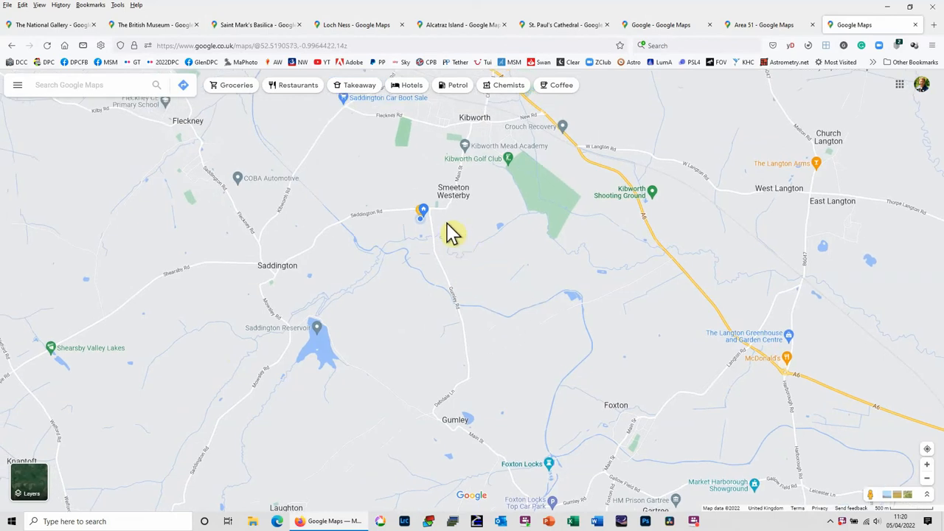
{"action": "mouse_move", "coordinate": [500, 191]}
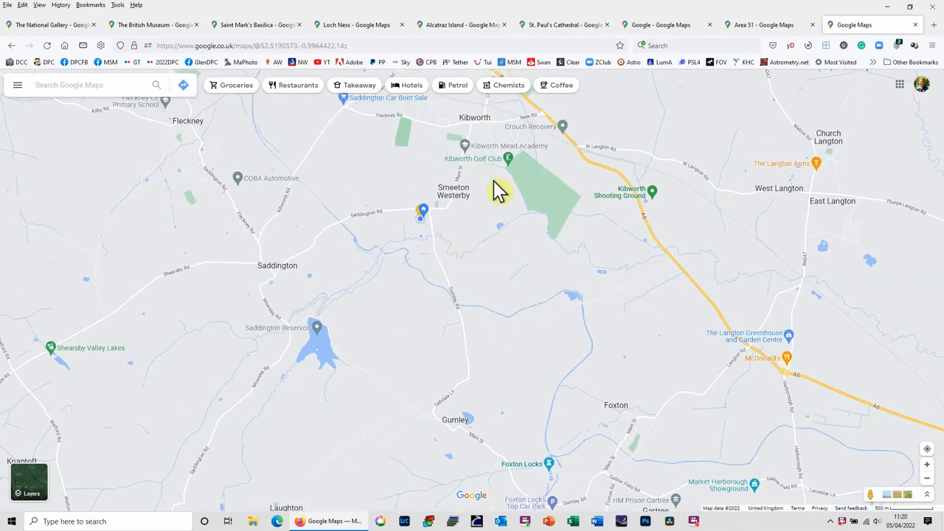
{"action": "mouse_move", "coordinate": [571, 324]}
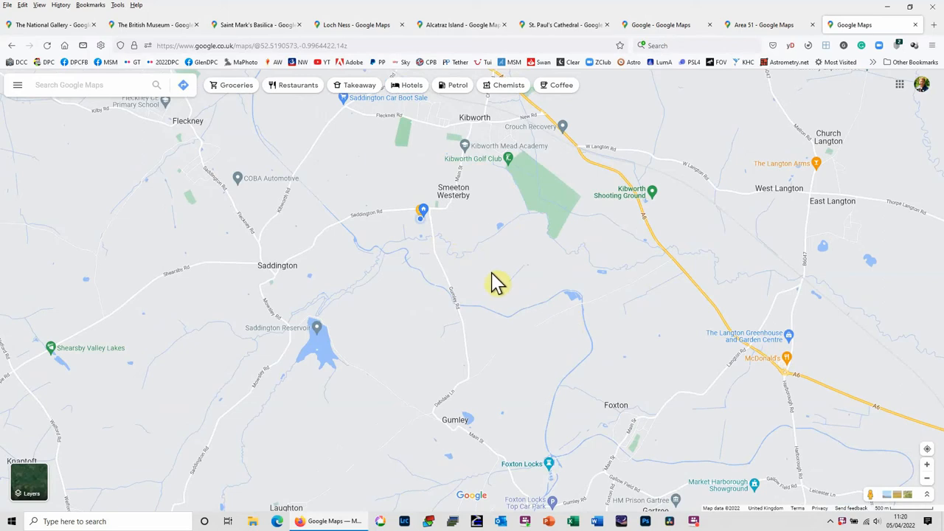
{"action": "mouse_move", "coordinate": [735, 205]}
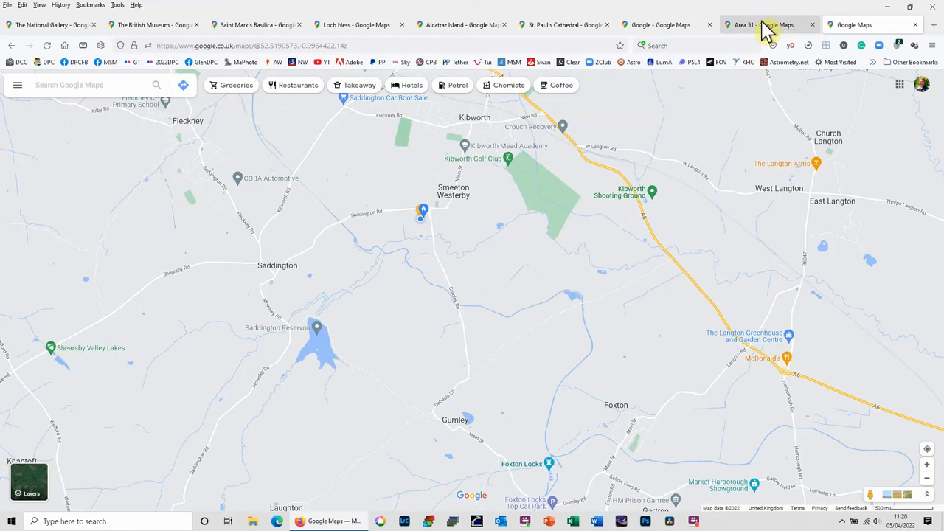
{"action": "left_click", "coordinate": [767, 24]}
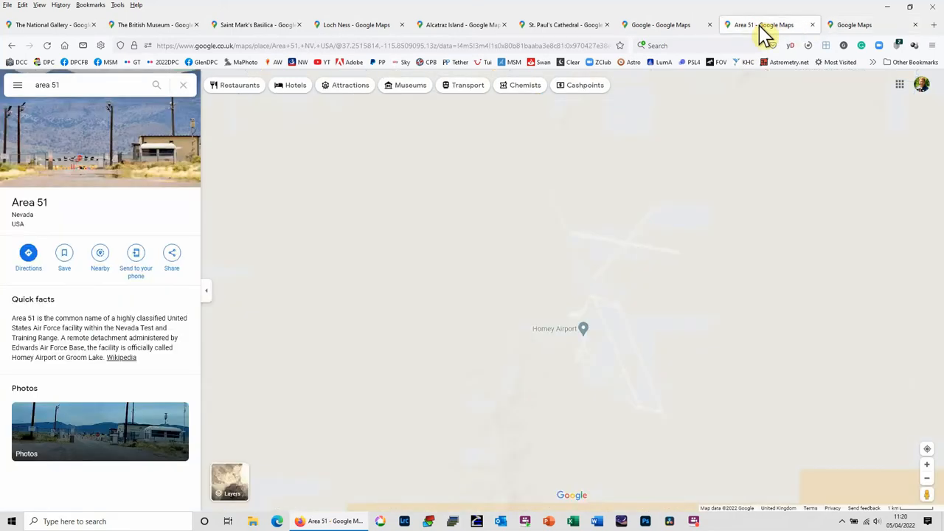
{"action": "mouse_move", "coordinate": [811, 33]}
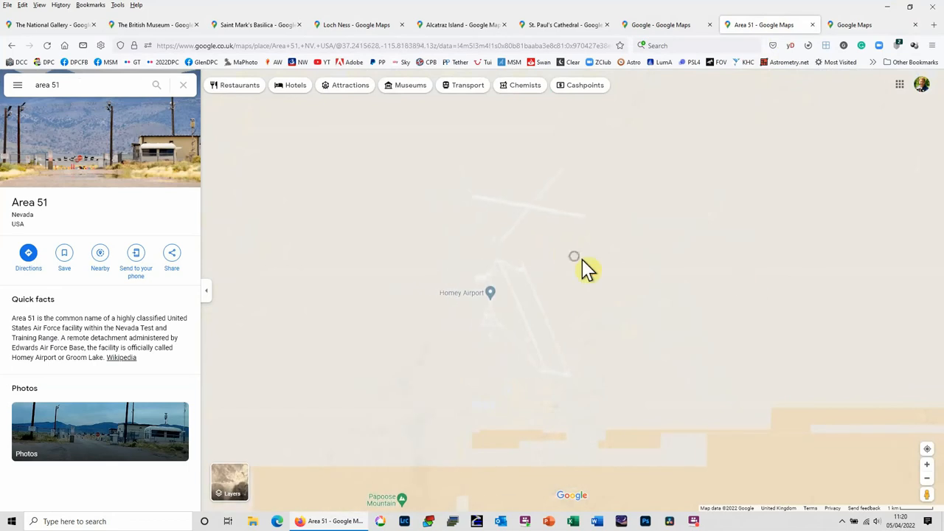
{"action": "mouse_move", "coordinate": [75, 236]}
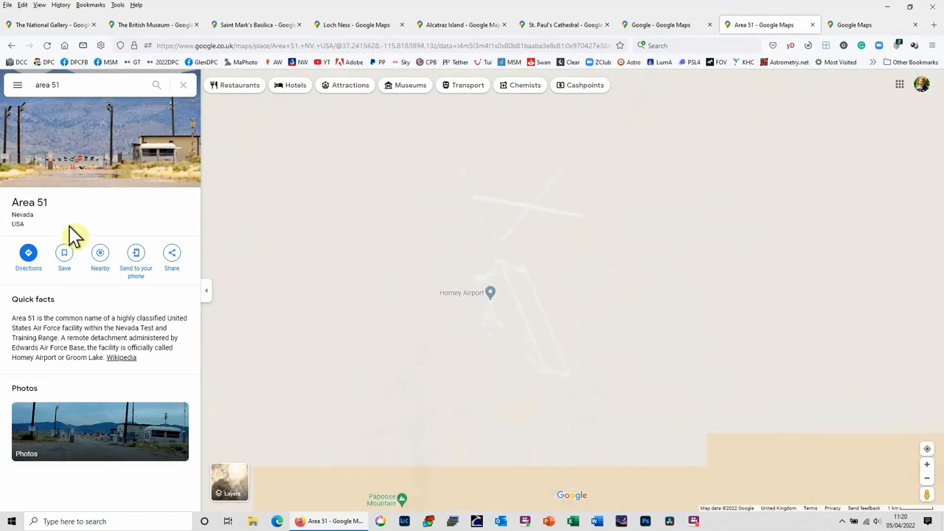
{"action": "mouse_move", "coordinate": [870, 516]}
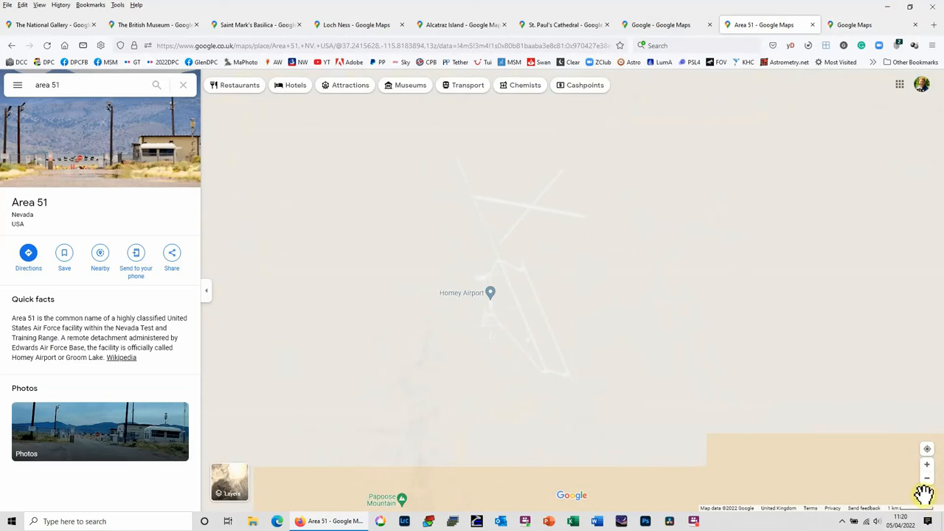
{"action": "mouse_move", "coordinate": [923, 492]}
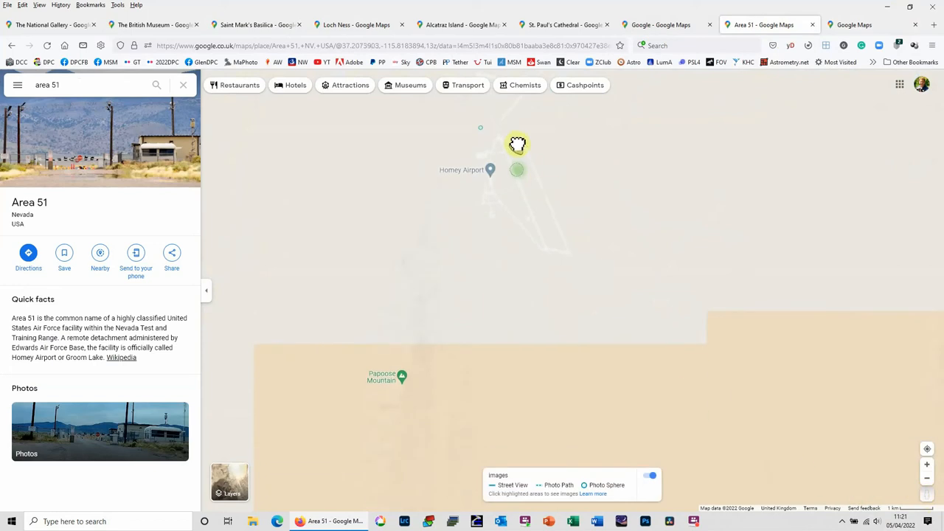
{"action": "mouse_move", "coordinate": [551, 184]}
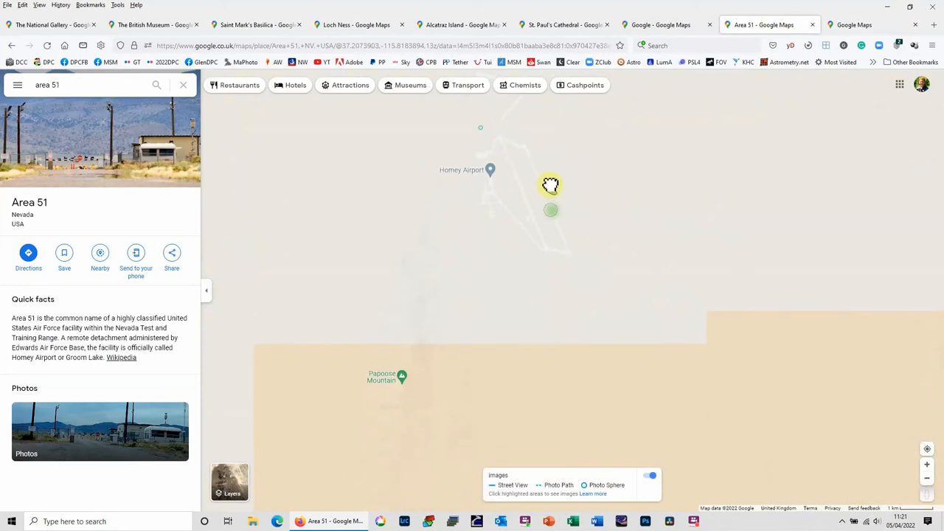
{"action": "mouse_move", "coordinate": [574, 171]}
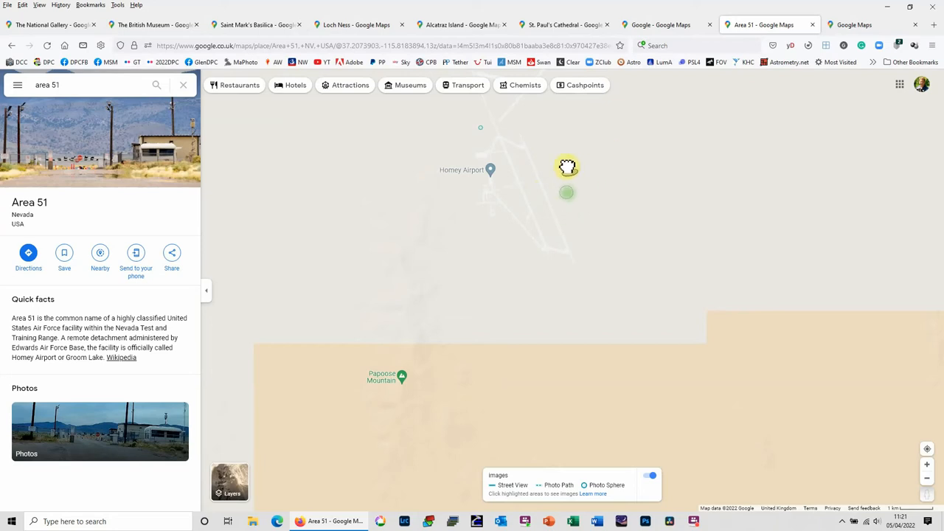
{"action": "mouse_move", "coordinate": [534, 175]}
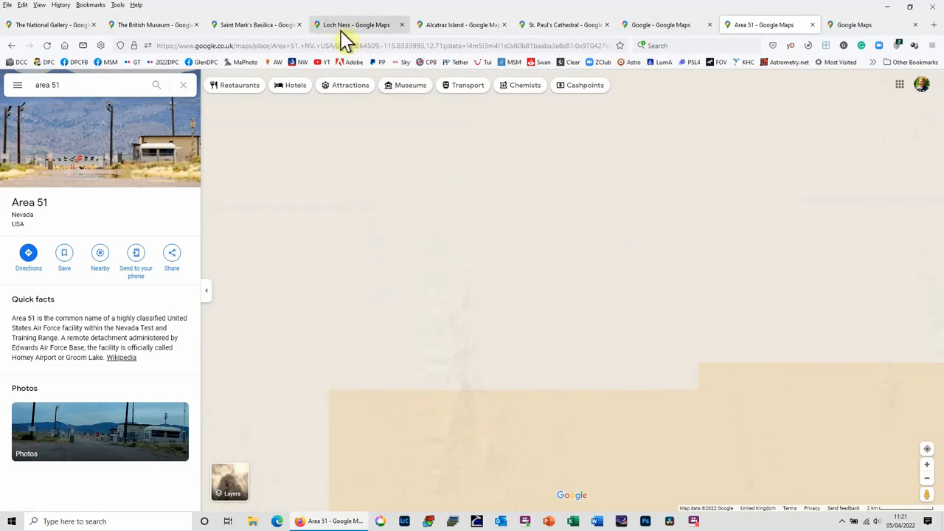
- Switch to the Loch Ness map and drop into a snowy Cairngorms National Park panorama
{"action": "left_click", "coordinate": [357, 24]}
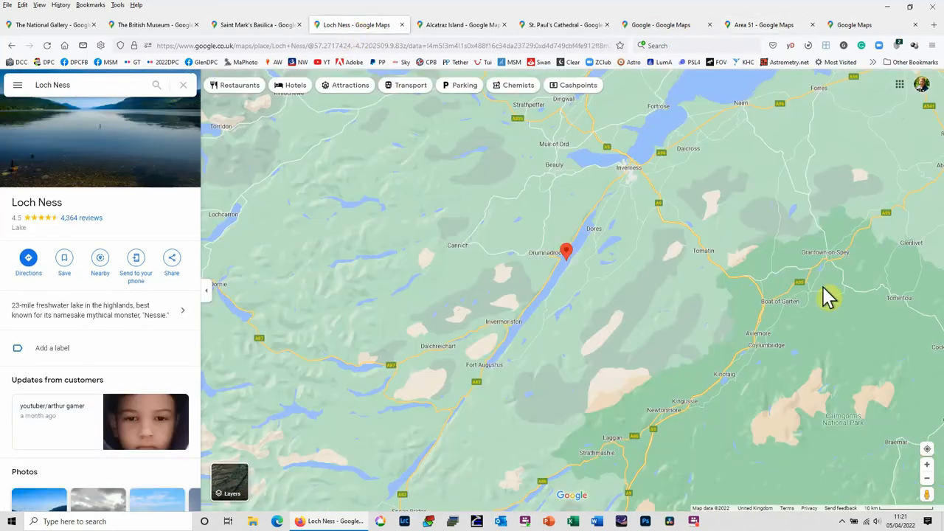
{"action": "mouse_move", "coordinate": [907, 431]}
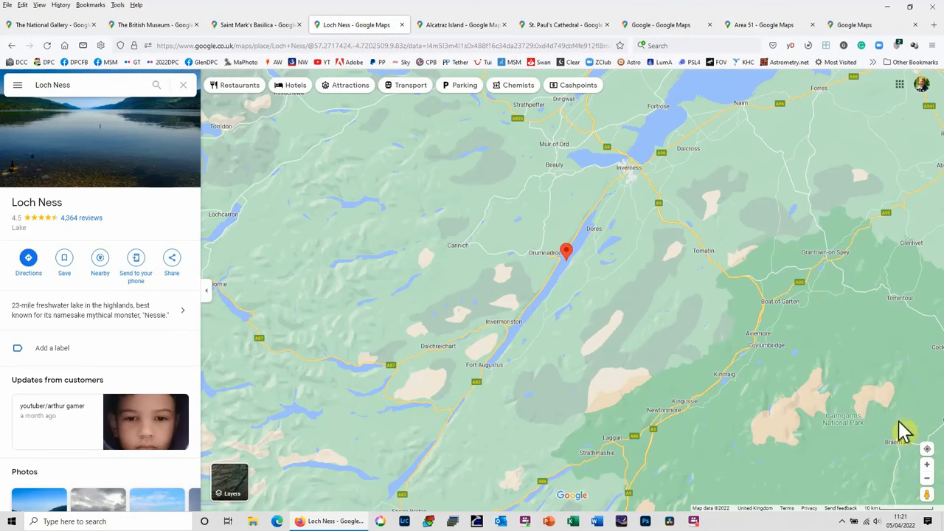
{"action": "mouse_move", "coordinate": [928, 492]}
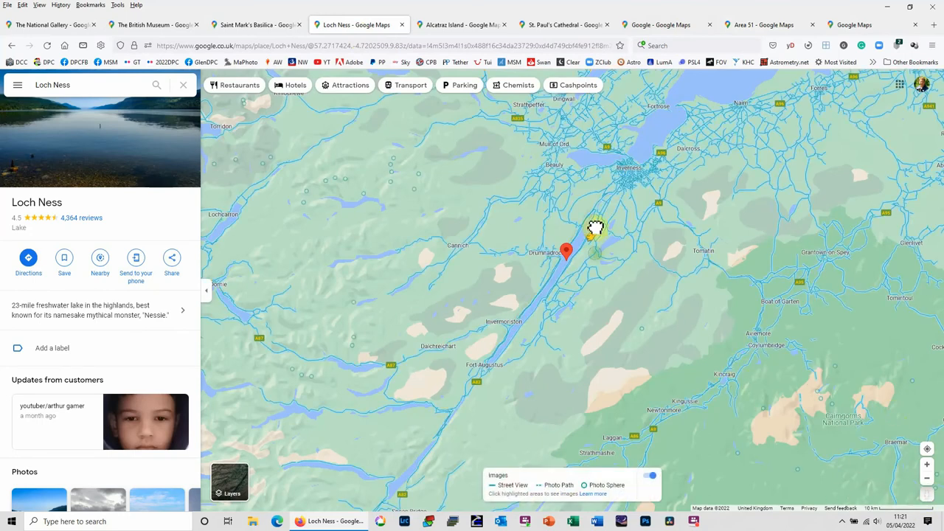
{"action": "mouse_move", "coordinate": [626, 310]}
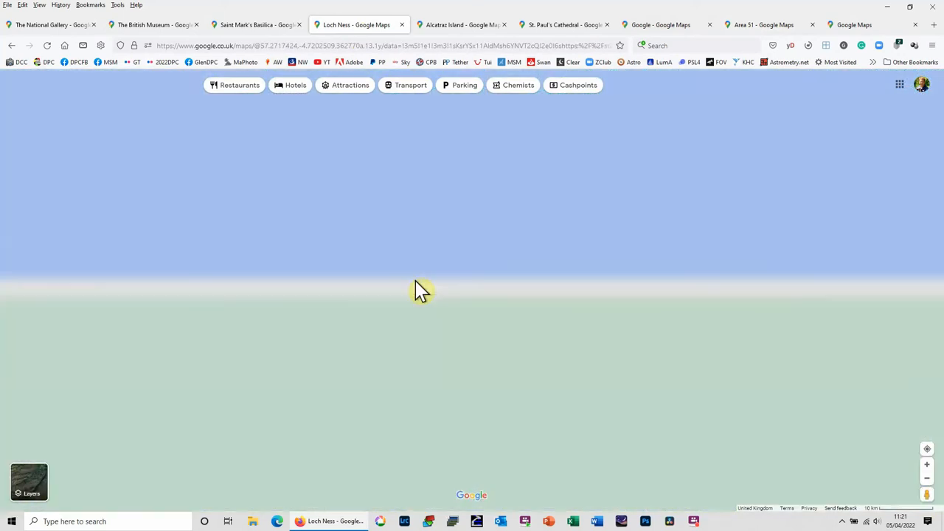
{"action": "left_click", "coordinate": [429, 286]}
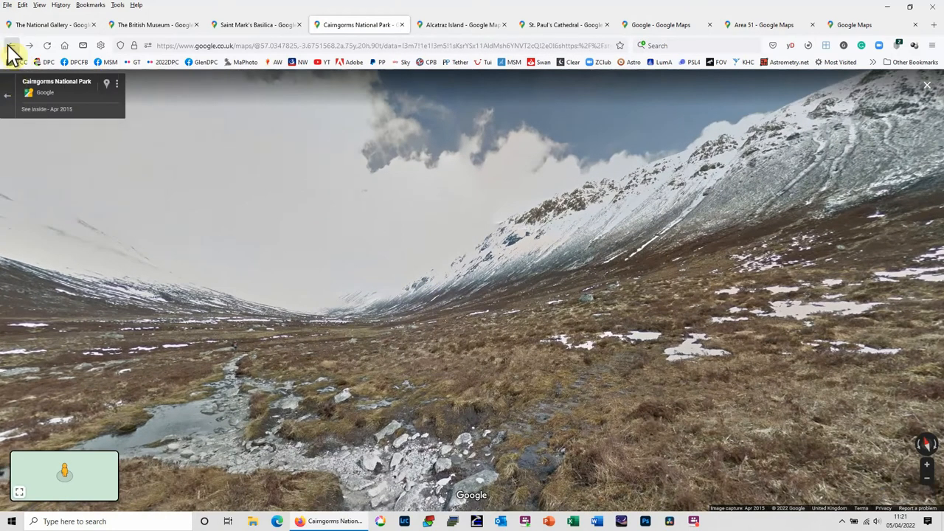
- Step through the Cairngorms panorama along the B852 road, then move to another tab
{"action": "left_click", "coordinate": [12, 45]}
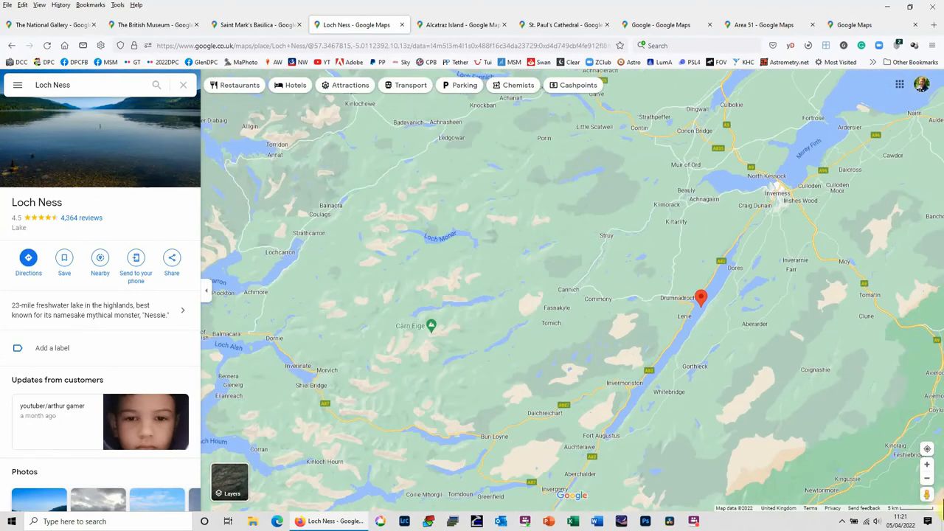
{"action": "mouse_move", "coordinate": [686, 461]}
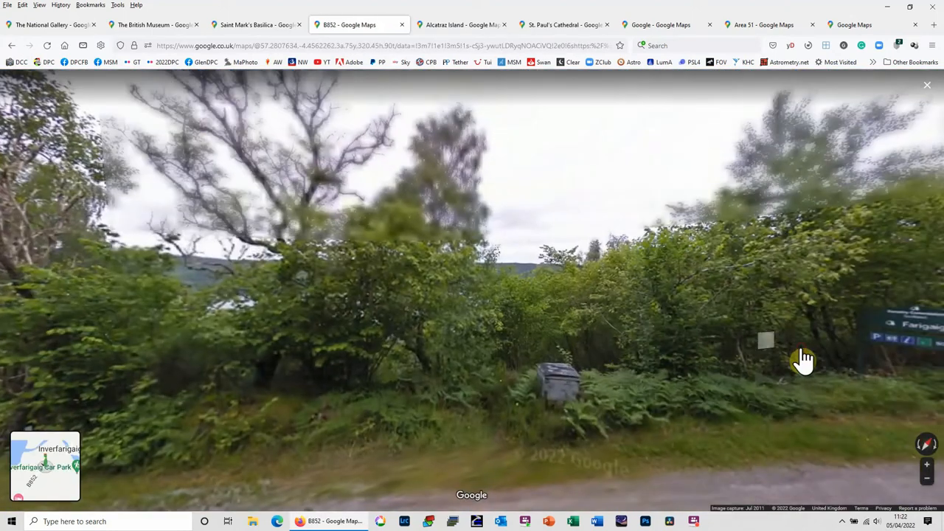
{"action": "left_click", "coordinate": [802, 360]}
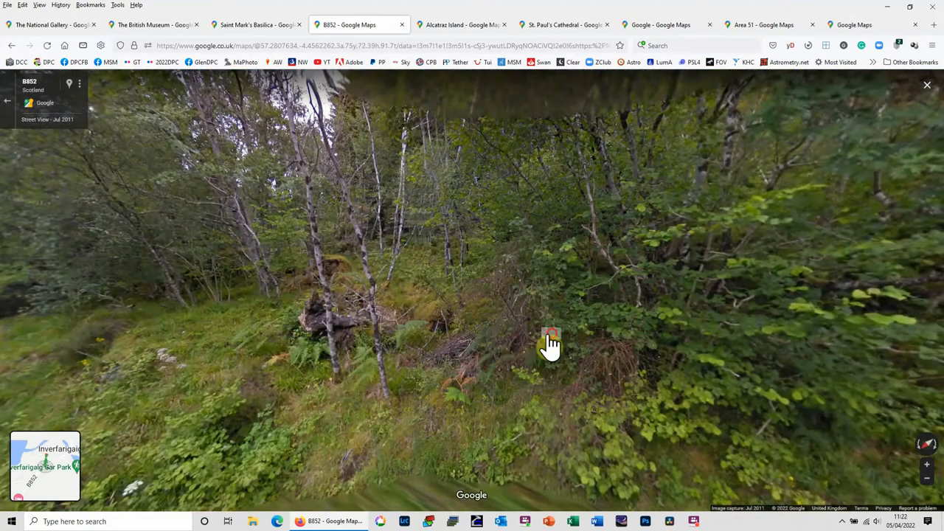
{"action": "left_click", "coordinate": [551, 339]}
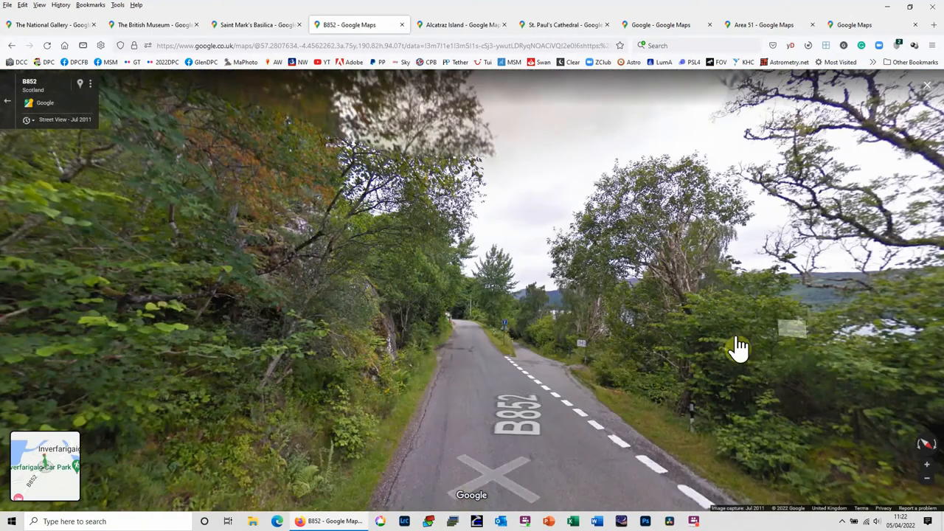
{"action": "mouse_move", "coordinate": [254, 15]}
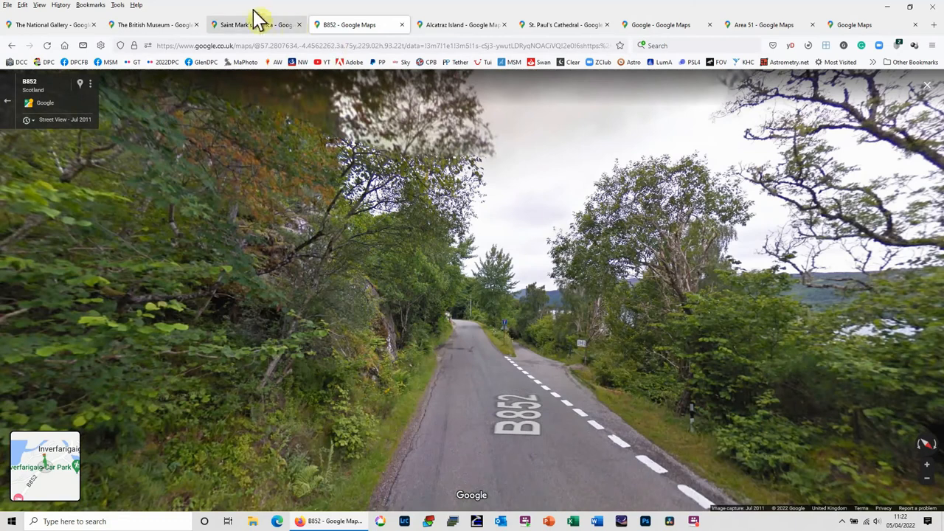
{"action": "mouse_move", "coordinate": [380, 33]}
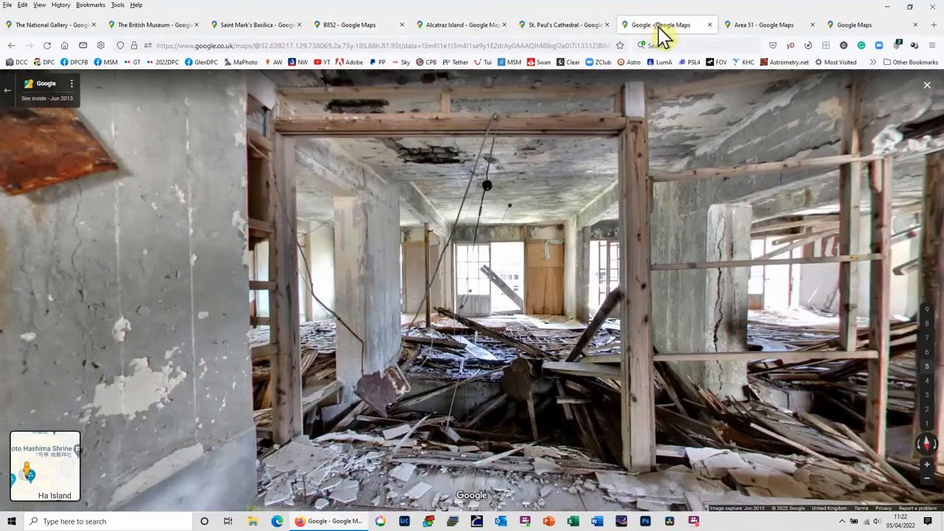
{"action": "left_click", "coordinate": [763, 24]}
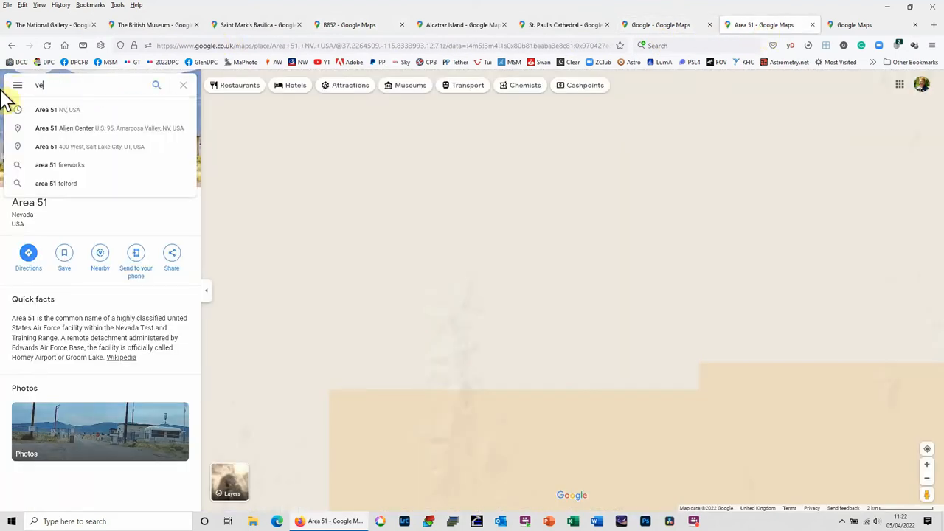
- Search 'venice', zoom into the centre, and open Street View on Riva del Carbon
{"action": "type", "text": "venice"}
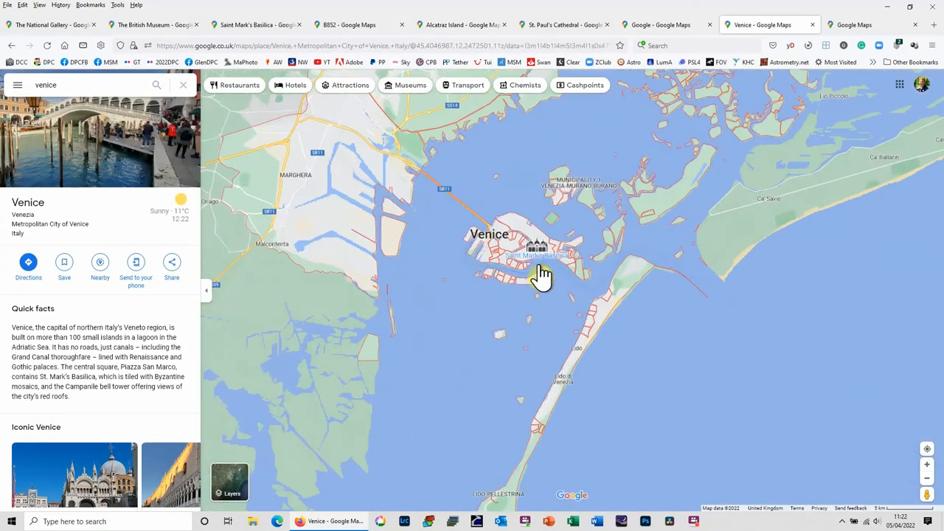
{"action": "double_click", "coordinate": [542, 273]}
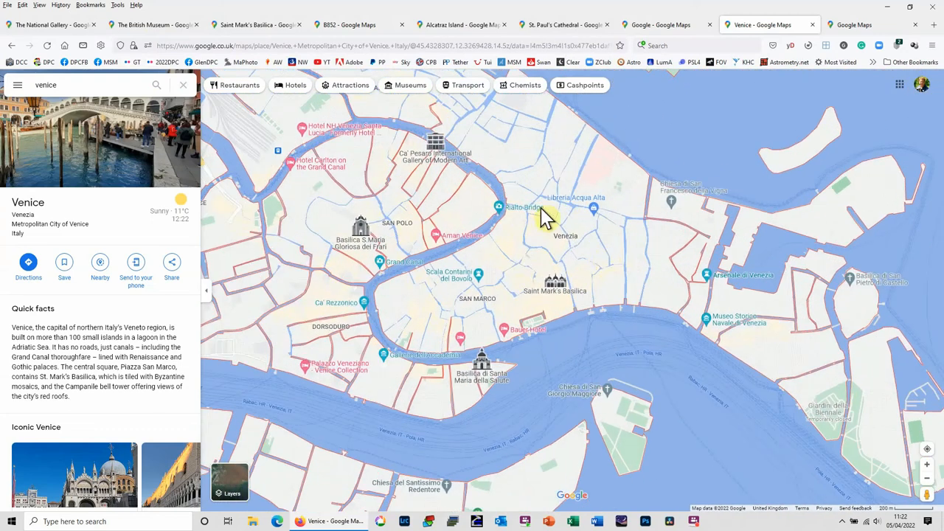
{"action": "scroll", "scroll_direction": "up", "scroll_amount": 3}
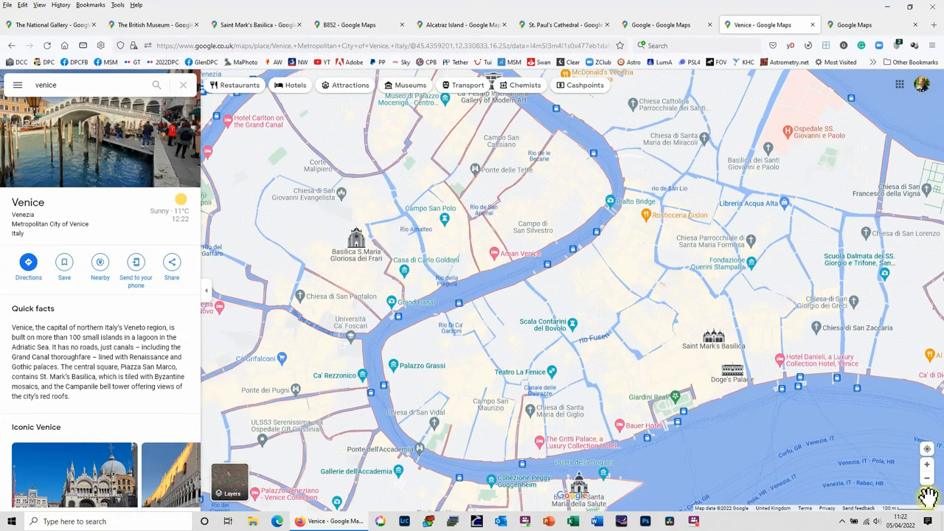
{"action": "left_click", "coordinate": [807, 439]}
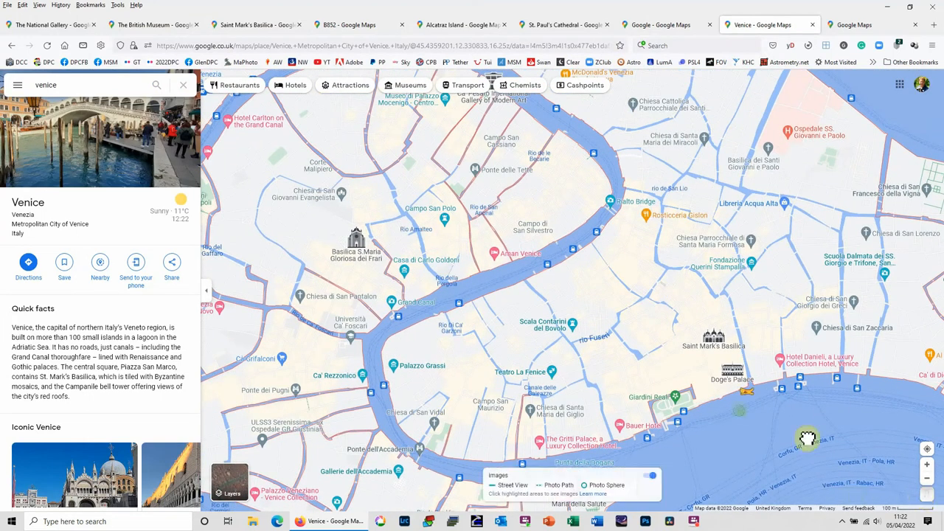
{"action": "left_click", "coordinate": [649, 475]}
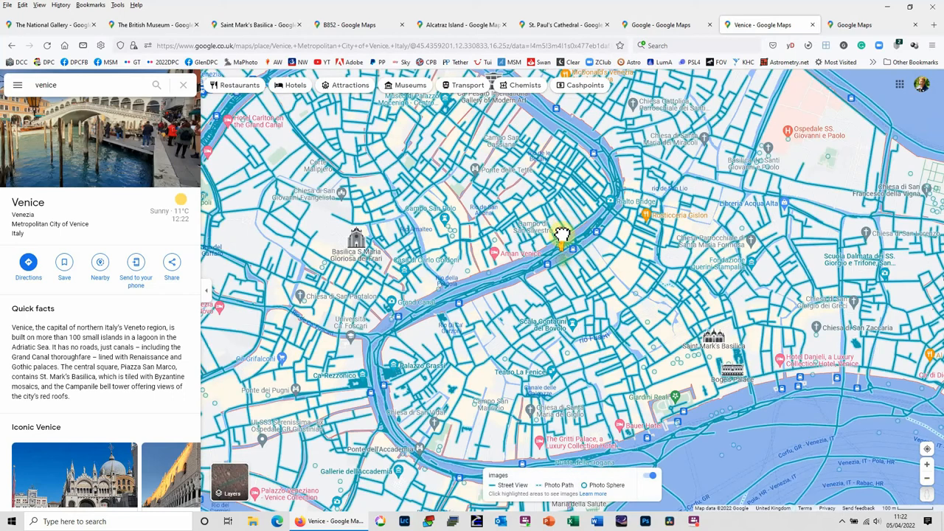
{"action": "left_click", "coordinate": [562, 234]}
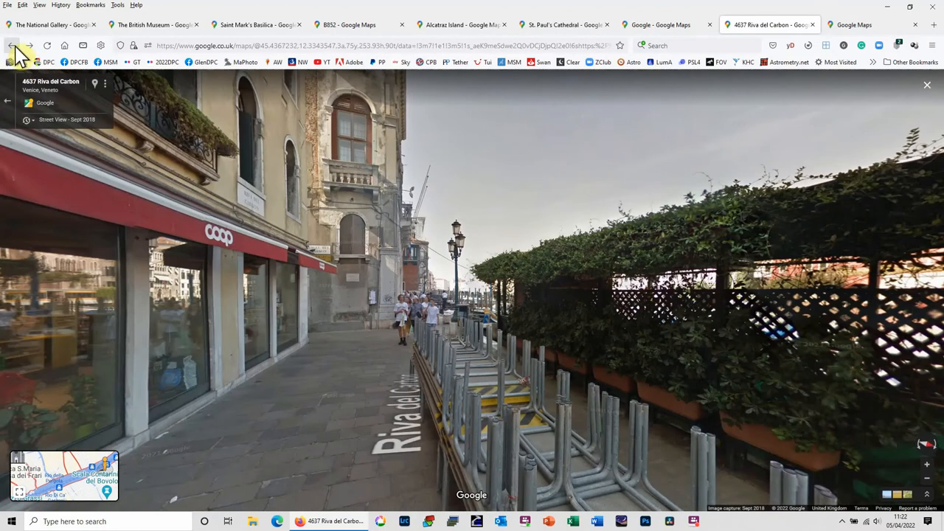
- Leave Riva del Carbon and drop into boat-level Street View on Cannaregio Canal
{"action": "left_click", "coordinate": [927, 84]}
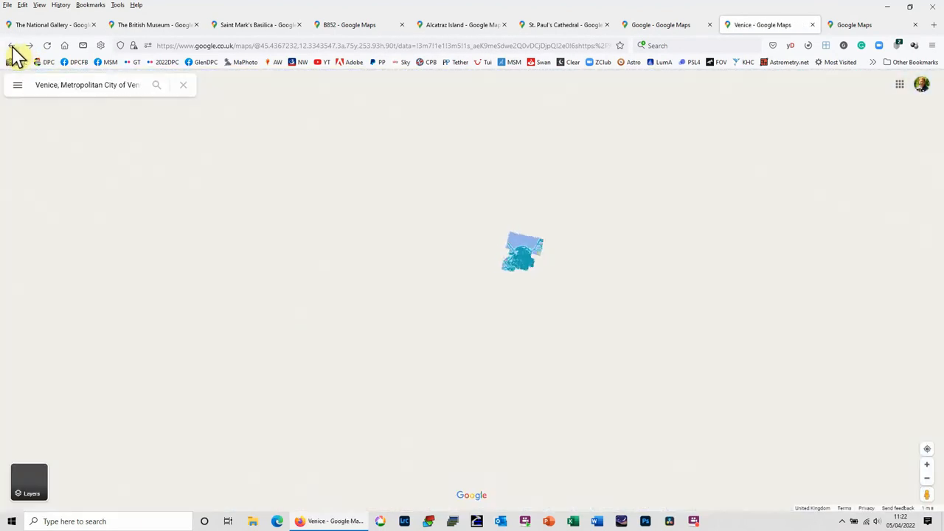
{"action": "left_click", "coordinate": [524, 251]}
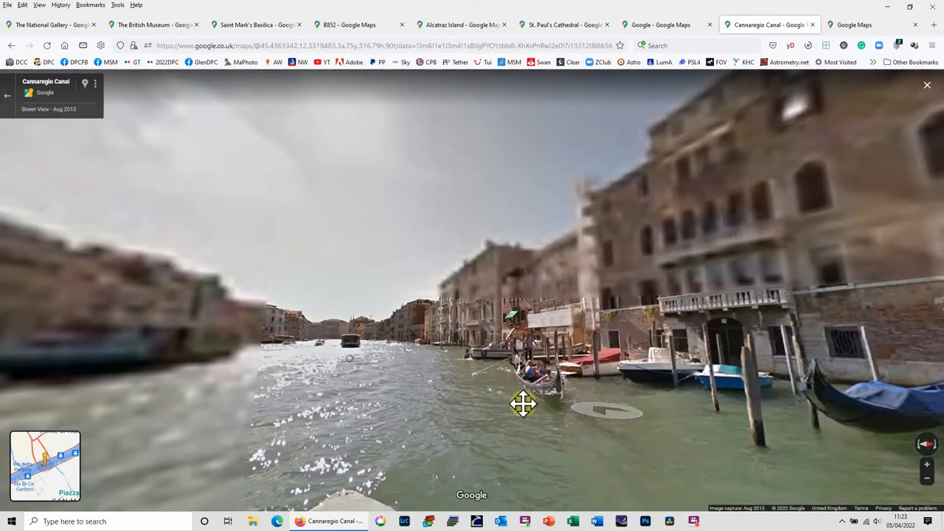
{"action": "left_click", "coordinate": [524, 404]}
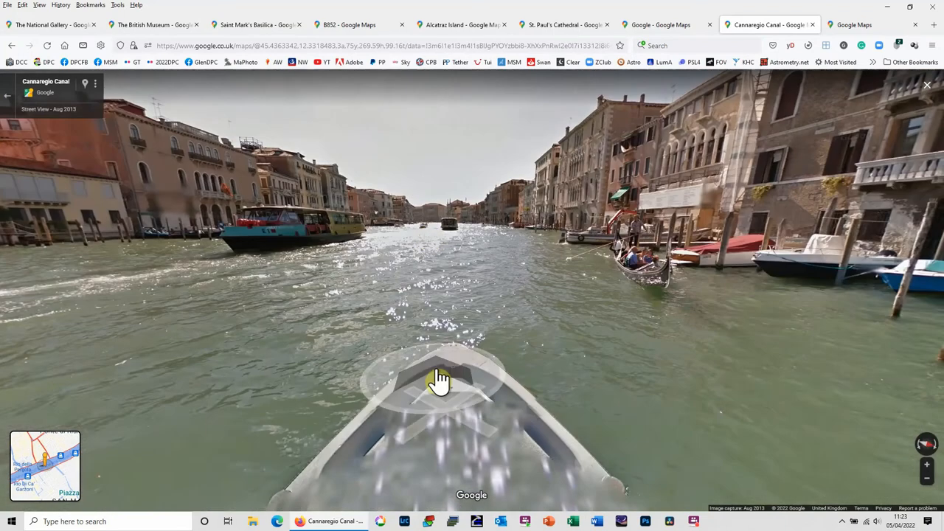
{"action": "left_click", "coordinate": [439, 380]}
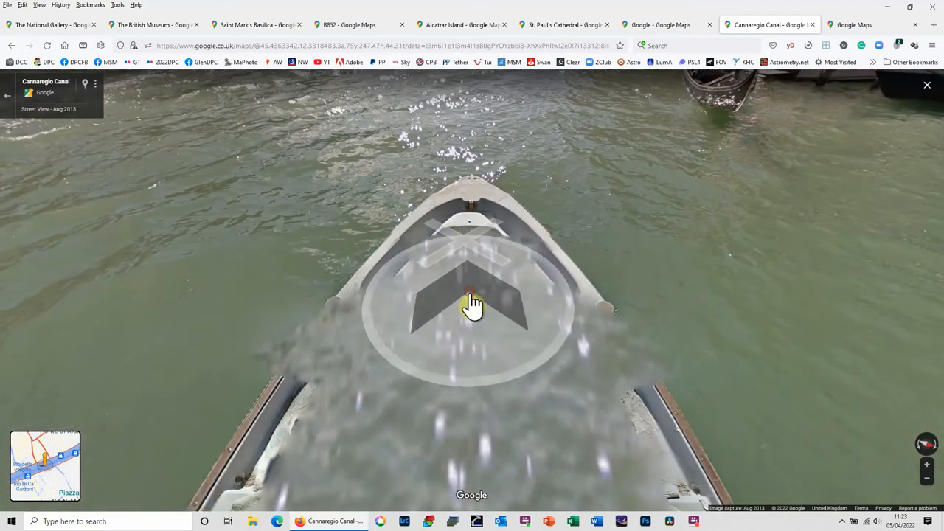
- Keep advancing along Cannaregio Canal until the panorama reaches the Grand Canal
{"action": "left_click", "coordinate": [470, 295]}
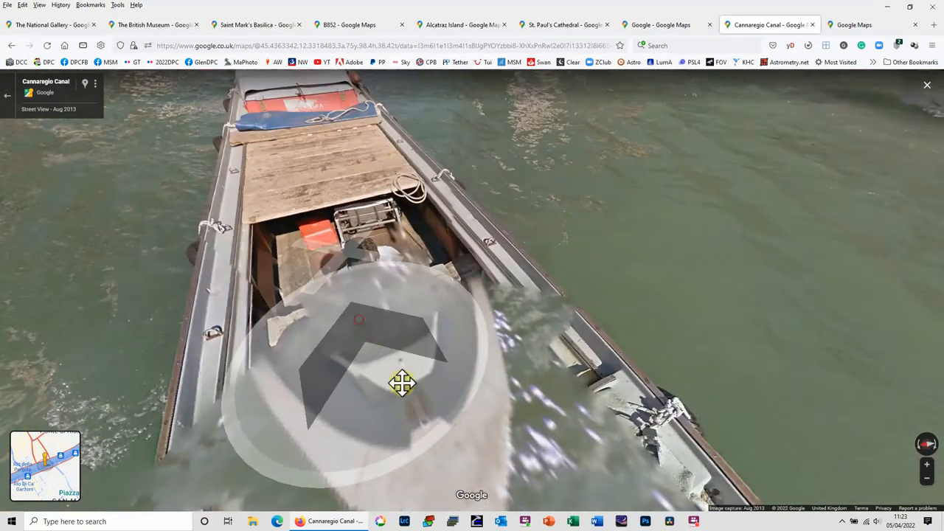
{"action": "left_click", "coordinate": [402, 383]}
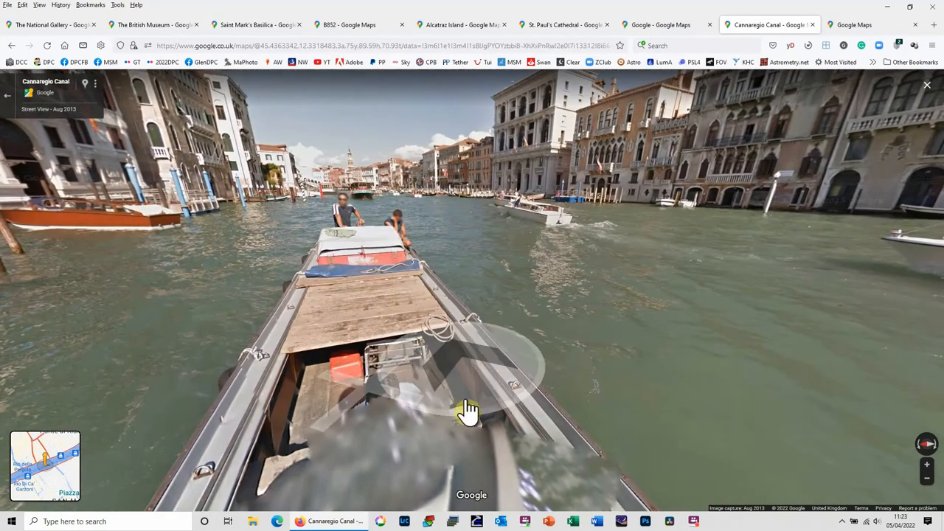
{"action": "left_click", "coordinate": [470, 409]}
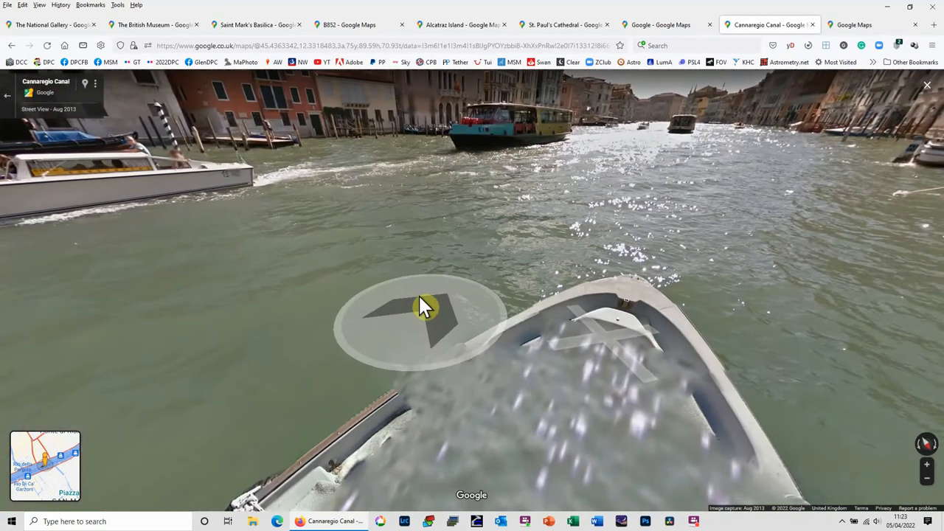
{"action": "left_click", "coordinate": [424, 306]}
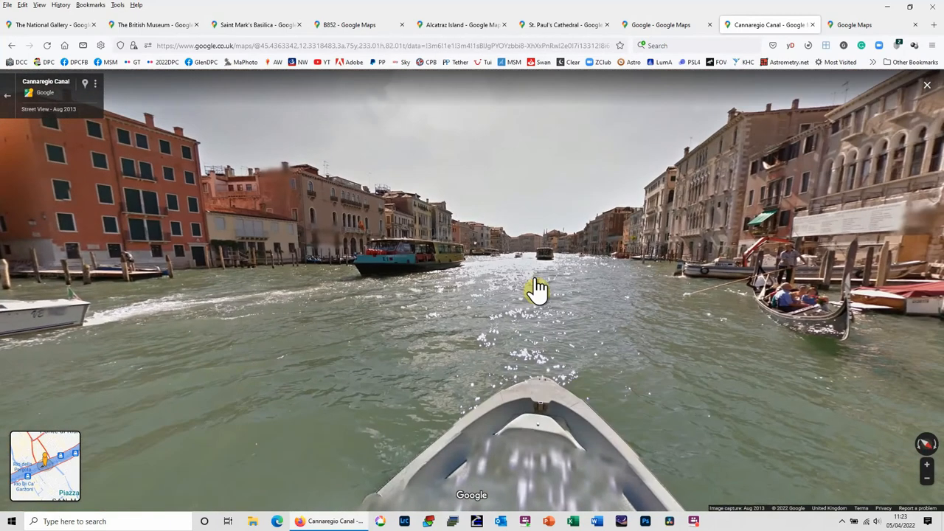
{"action": "left_click", "coordinate": [538, 287]}
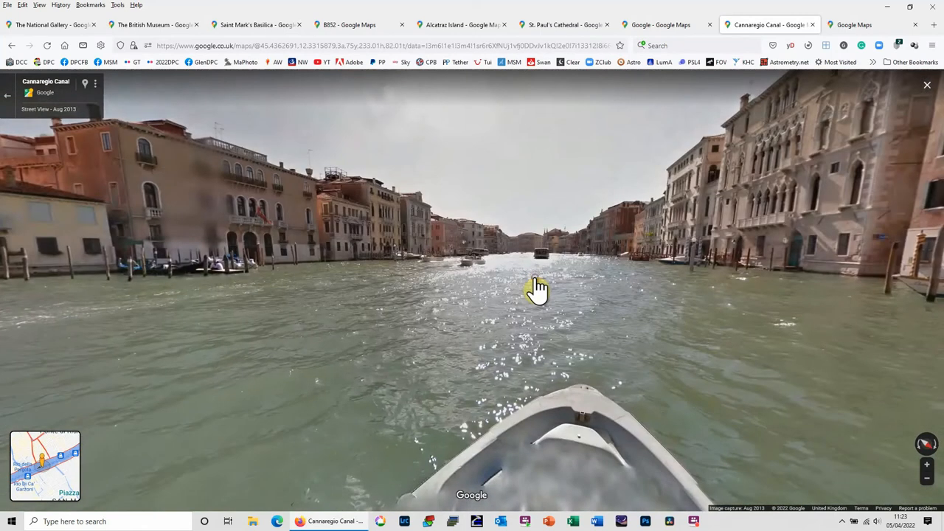
{"action": "left_click", "coordinate": [538, 286]}
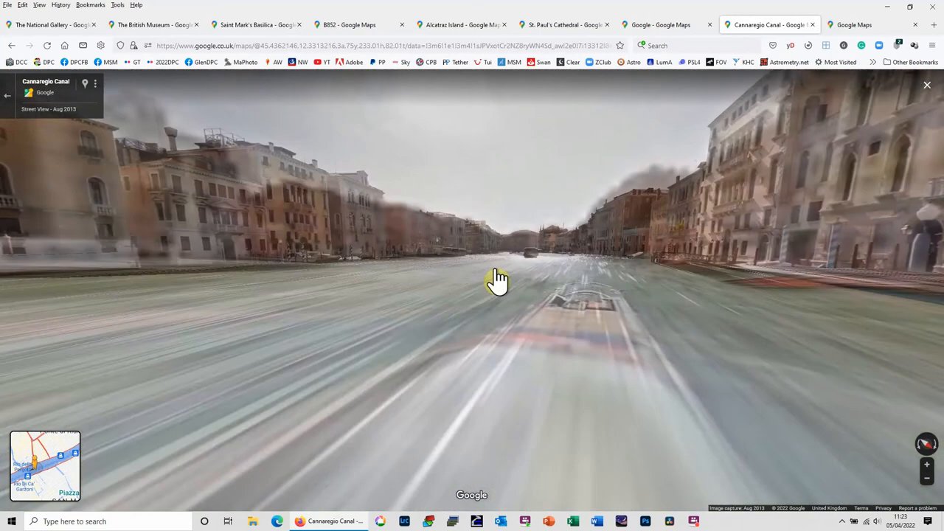
{"action": "left_click", "coordinate": [498, 278]}
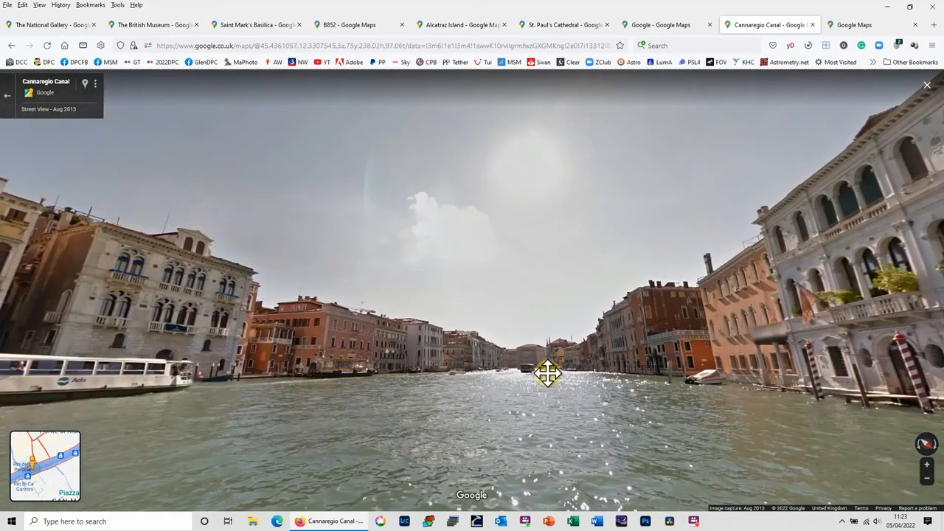
{"action": "left_click", "coordinate": [548, 372]}
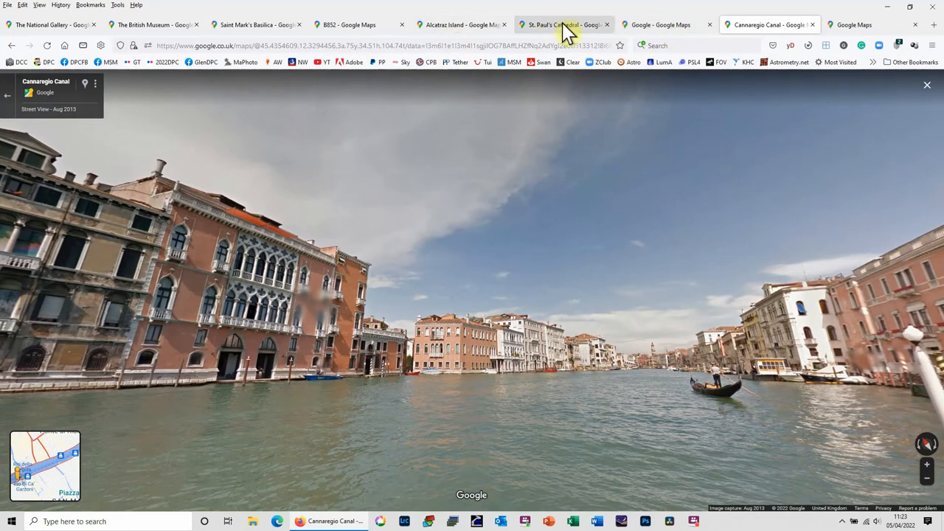
- Enter St. Paul's Cathedral in Street View and look along the choir toward the nave
{"action": "left_click", "coordinate": [564, 25]}
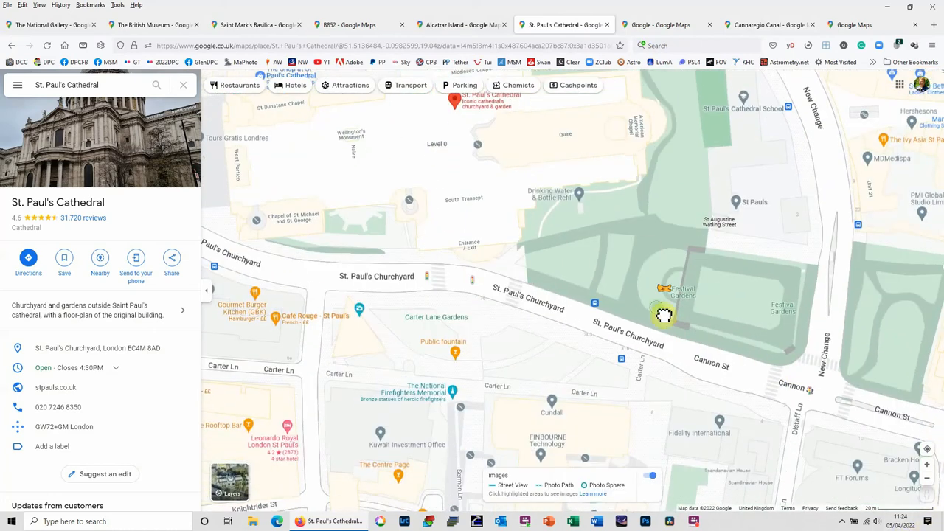
{"action": "left_click", "coordinate": [648, 475]}
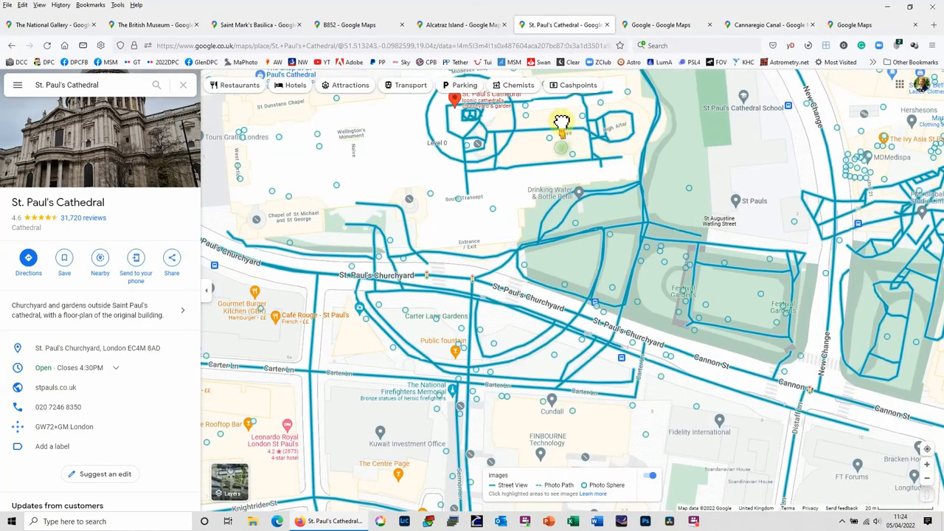
{"action": "left_click", "coordinate": [560, 120]}
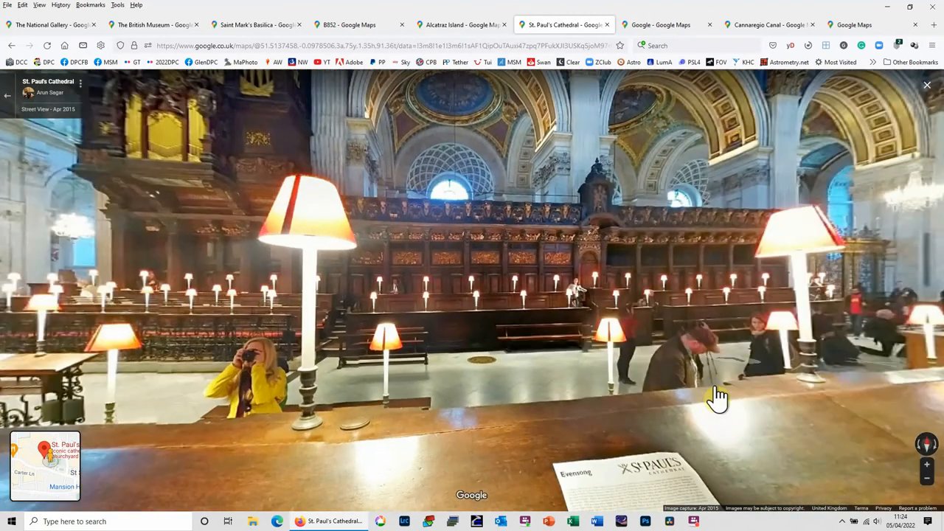
{"action": "left_click_drag", "start_coordinate": [719, 394], "coordinate": [612, 368]}
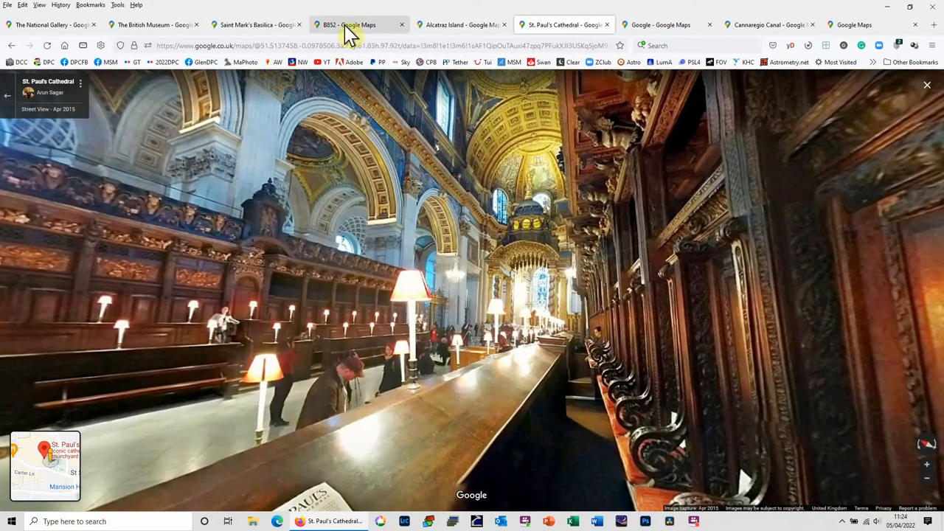
{"action": "mouse_move", "coordinate": [160, 35]}
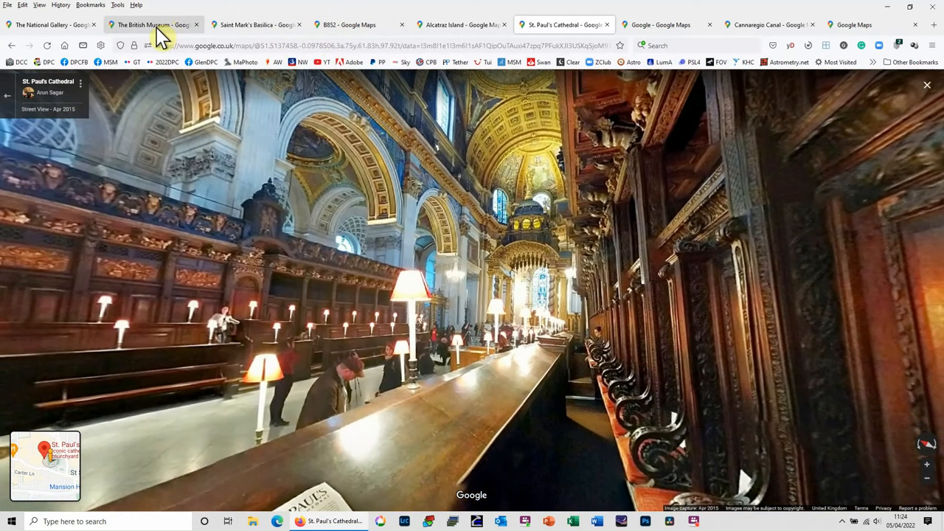
- In the National Gallery, view Cupid complaining to Venus, then open Gerard David's painting next door
{"action": "left_click", "coordinate": [48, 24]}
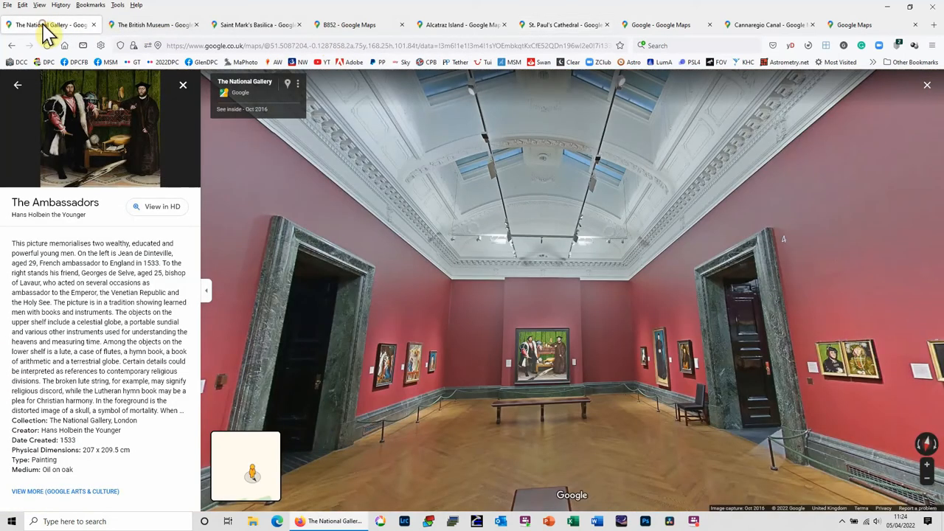
{"action": "mouse_move", "coordinate": [888, 206]}
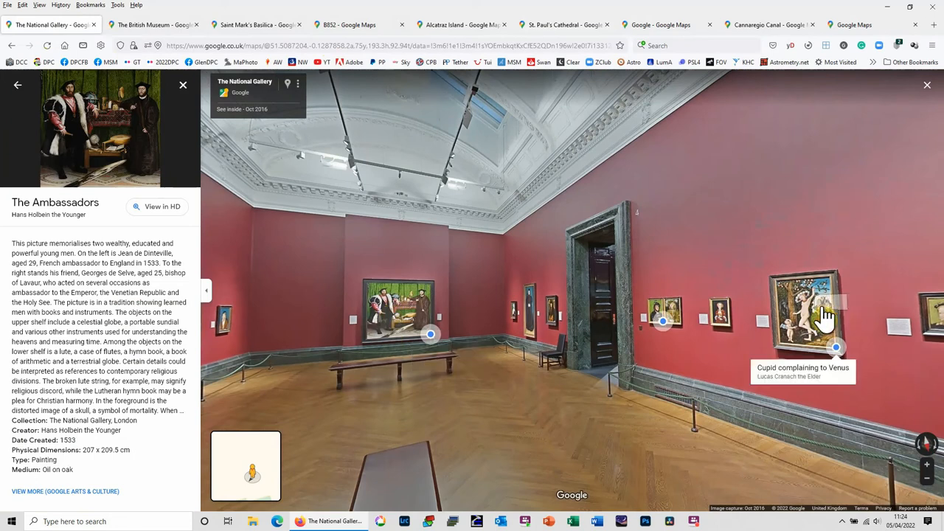
{"action": "left_click", "coordinate": [824, 313]}
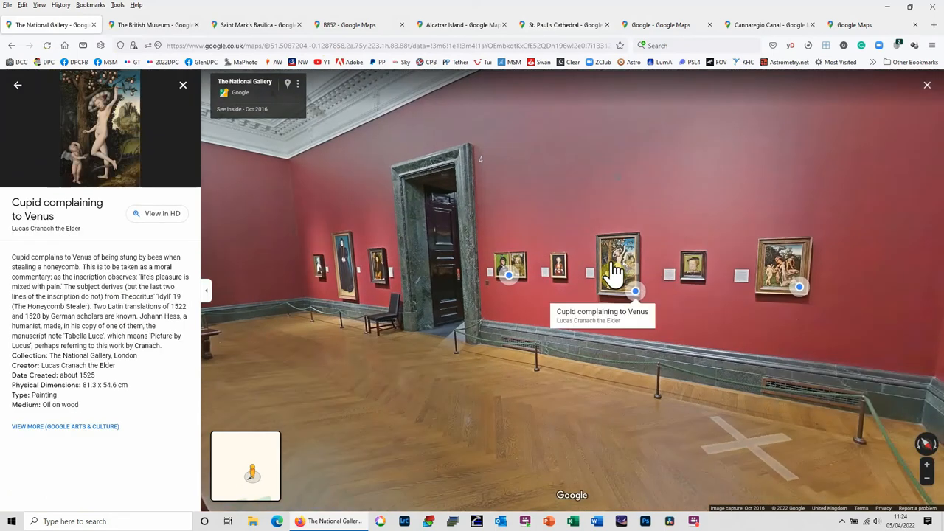
{"action": "mouse_move", "coordinate": [821, 297]}
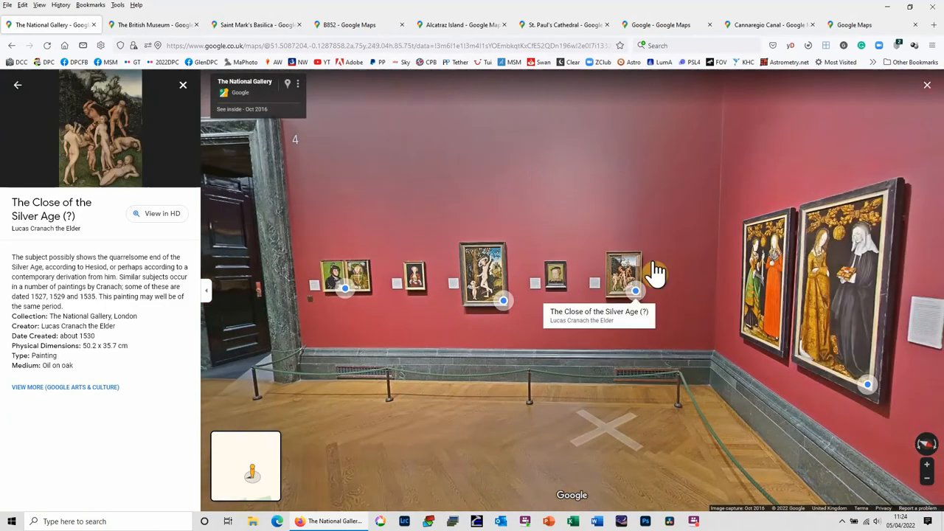
{"action": "mouse_move", "coordinate": [59, 250]}
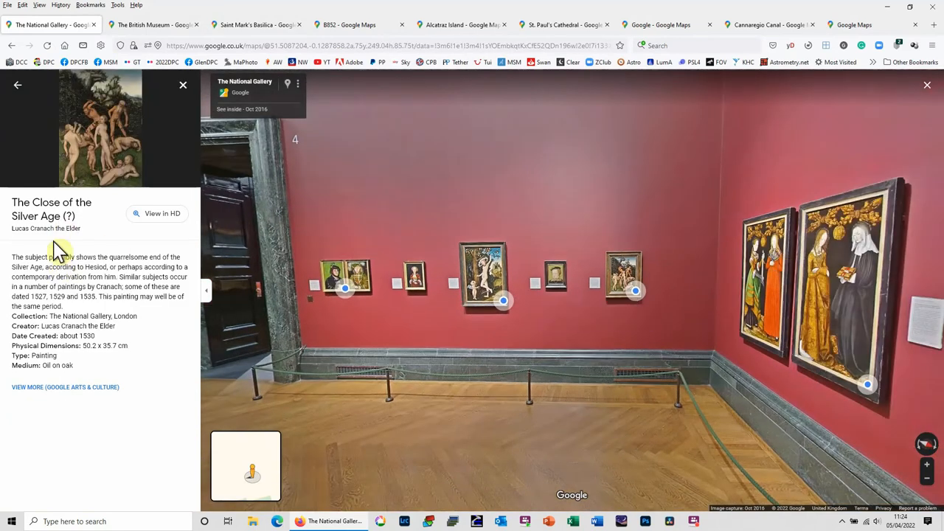
{"action": "mouse_move", "coordinate": [147, 230]}
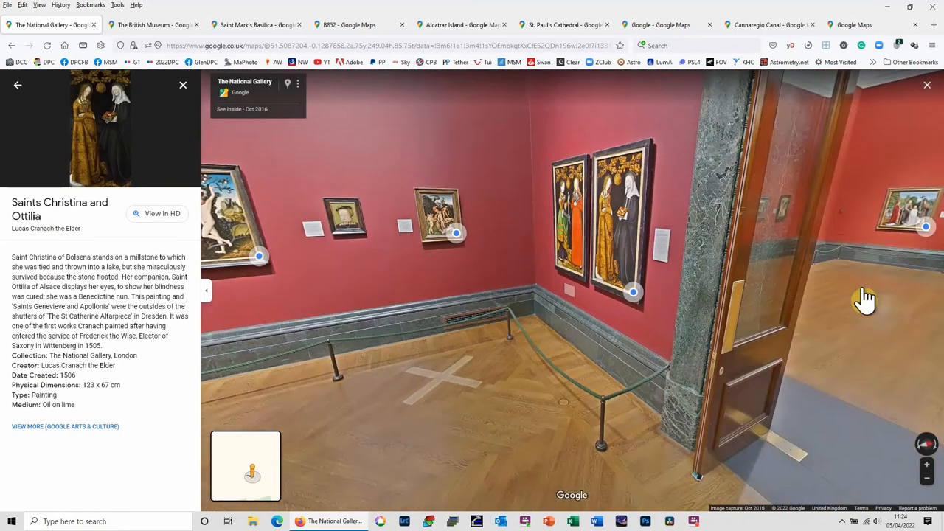
{"action": "left_click", "coordinate": [863, 299]}
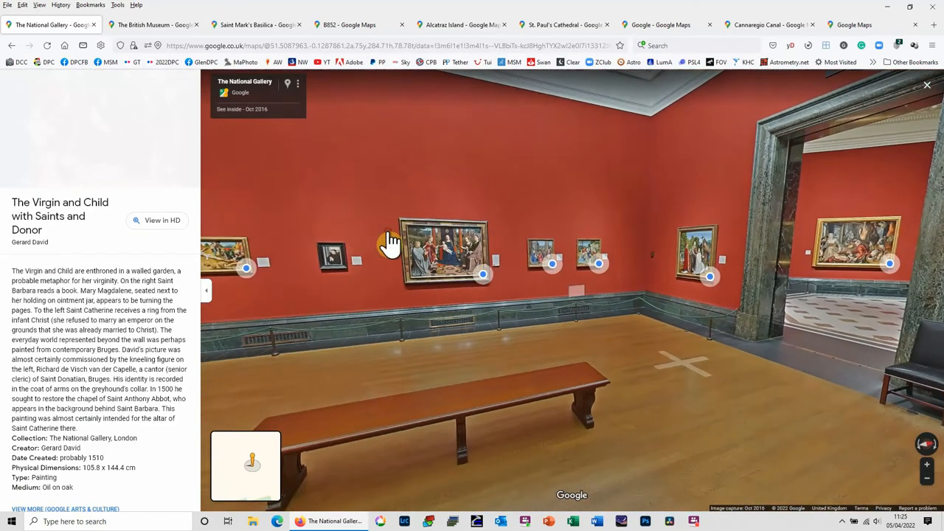
{"action": "left_click", "coordinate": [442, 254]}
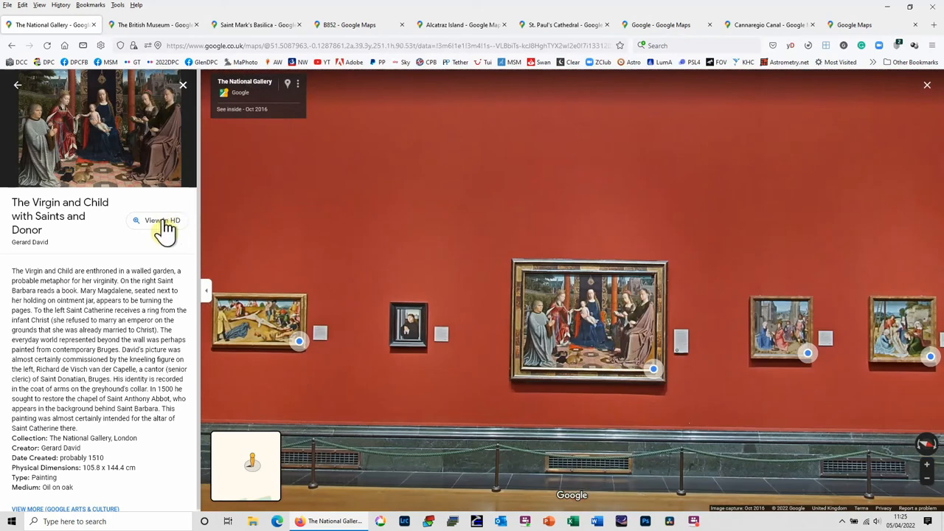
- Open Gerard David's painting in HD on Arts & Culture, then return to the gallery panorama
{"action": "left_click", "coordinate": [157, 220]}
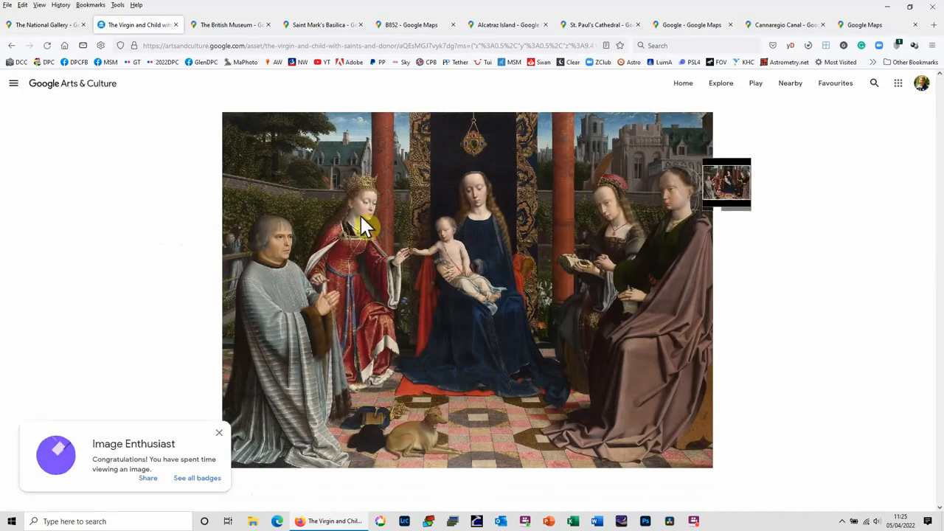
{"action": "mouse_move", "coordinate": [40, 24]}
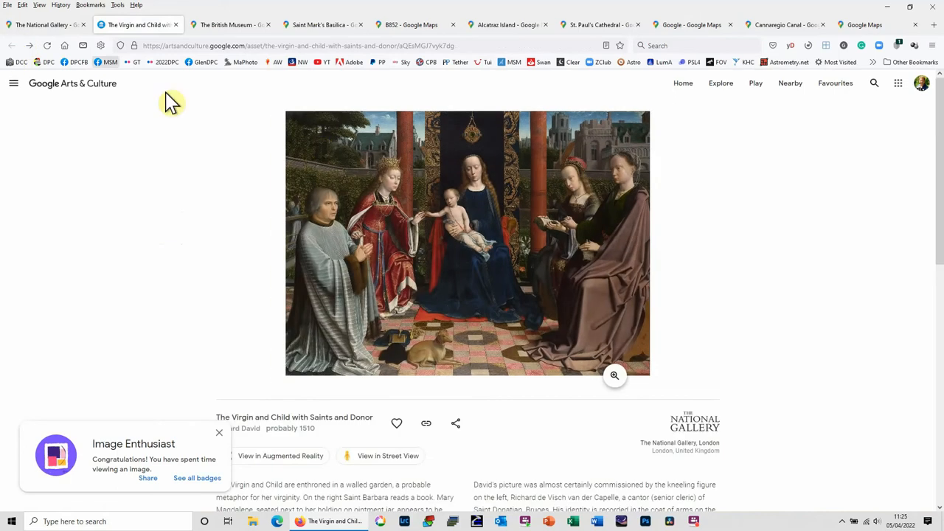
{"action": "left_click", "coordinate": [388, 455]}
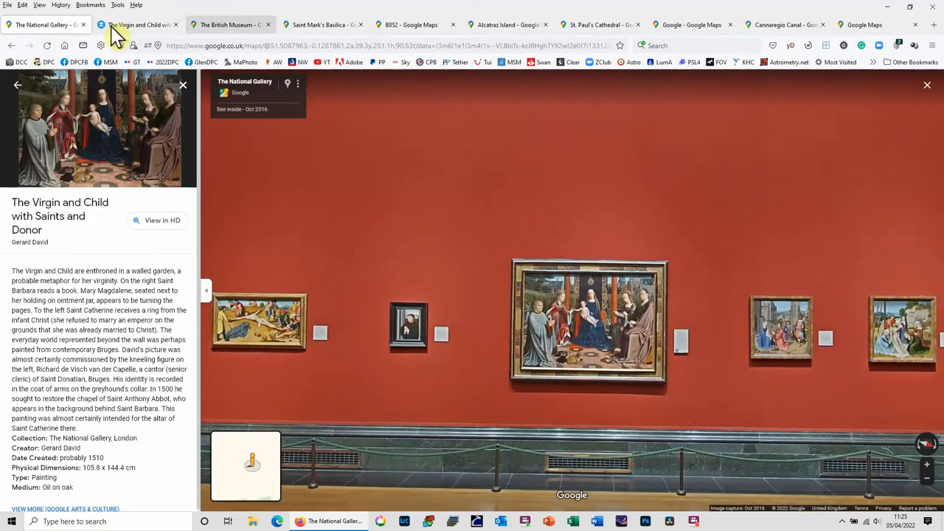
- Walk along the British Museum reliefs gallery, then bring up the Alcatraz Island place page
{"action": "left_click", "coordinate": [229, 24]}
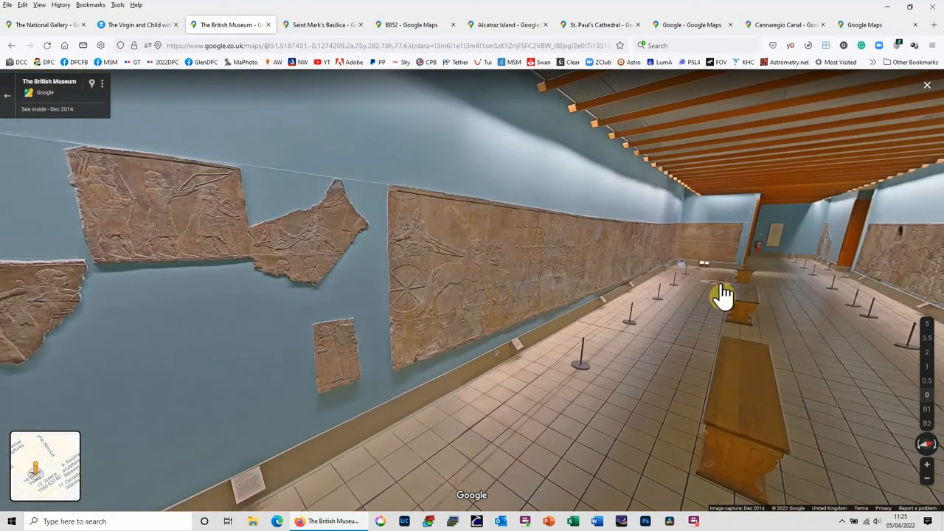
{"action": "left_click", "coordinate": [722, 292]}
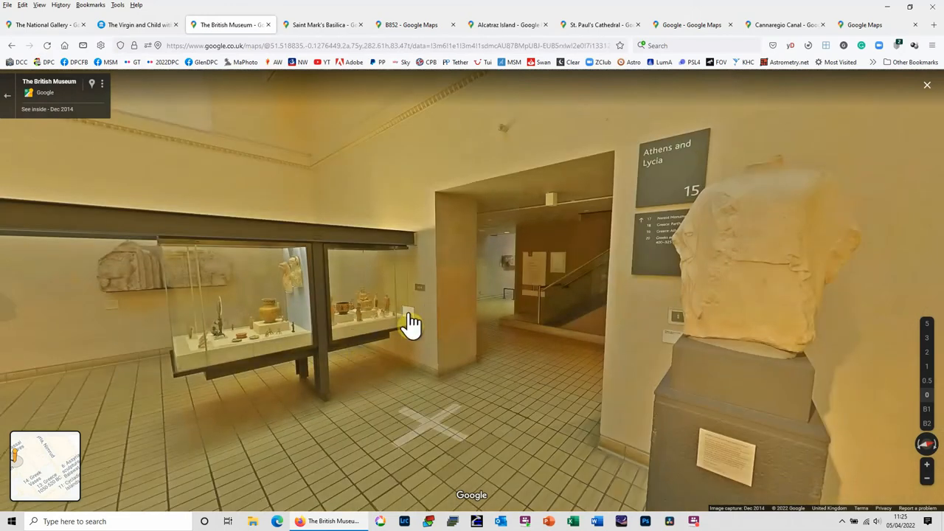
{"action": "left_click", "coordinate": [507, 24]}
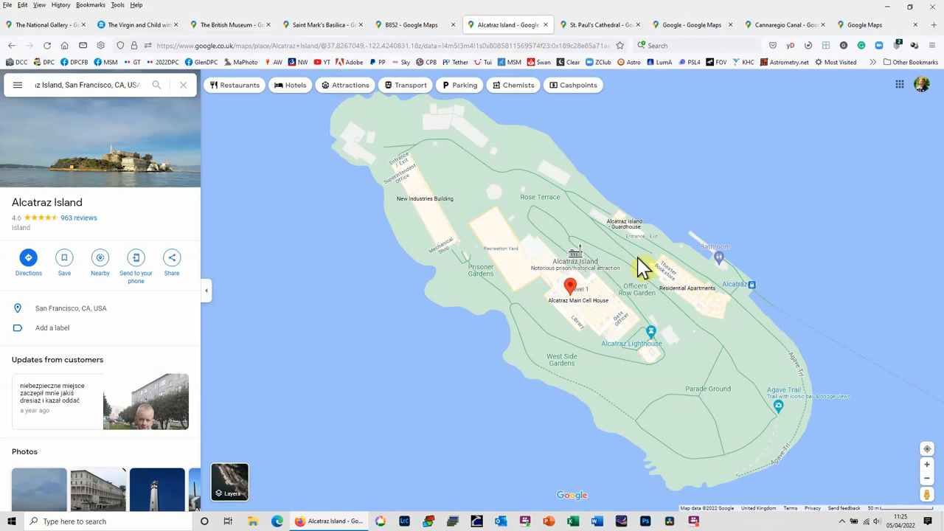
{"action": "mouse_move", "coordinate": [642, 266]}
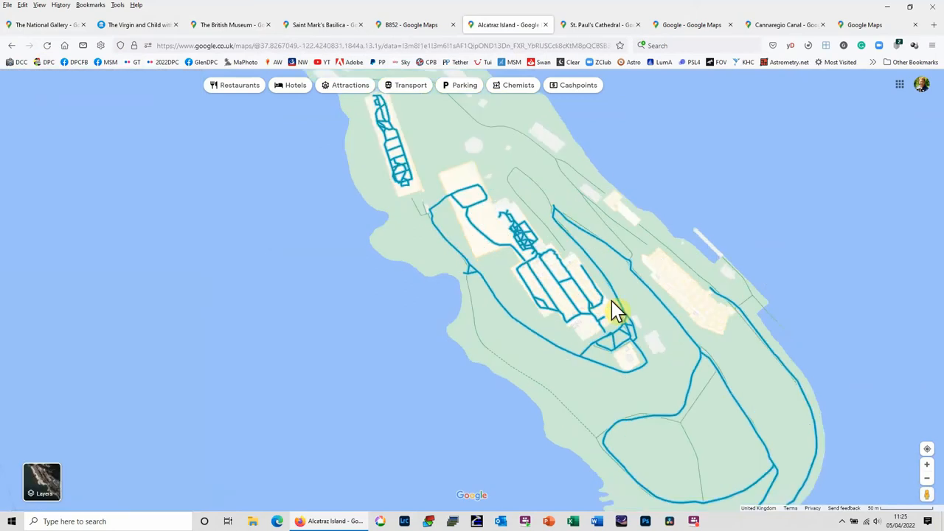
- Look around the Alcatraz control room, then step outside toward the lighthouse and flagpole
{"action": "left_click", "coordinate": [615, 310]}
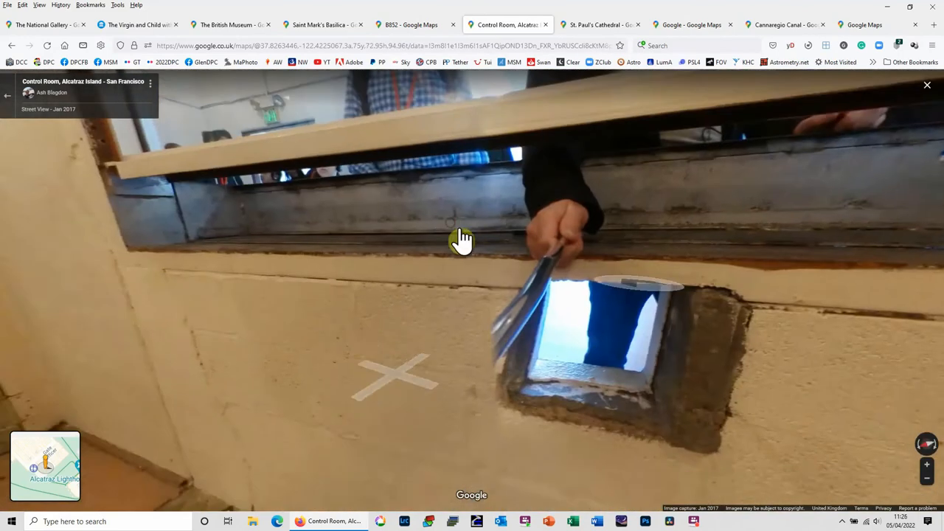
{"action": "left_click", "coordinate": [461, 240]}
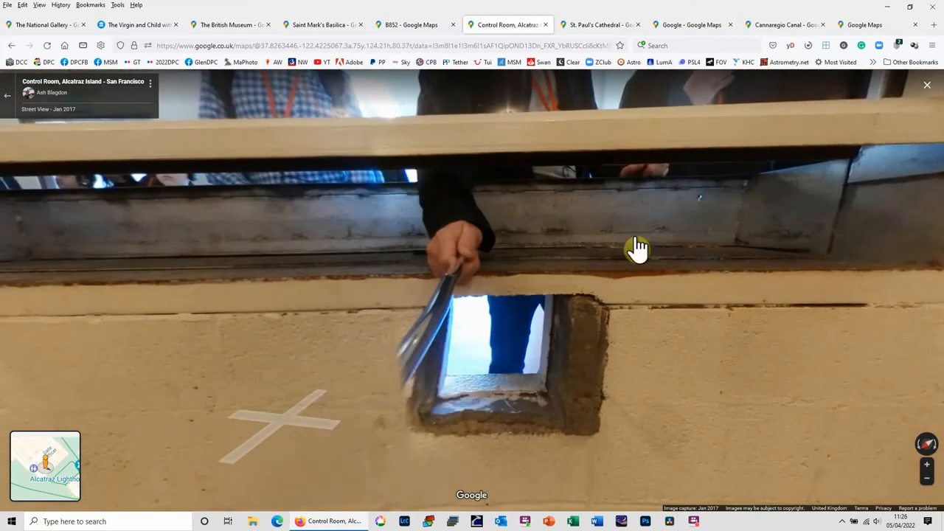
{"action": "left_click_drag", "start_coordinate": [638, 247], "coordinate": [571, 337]}
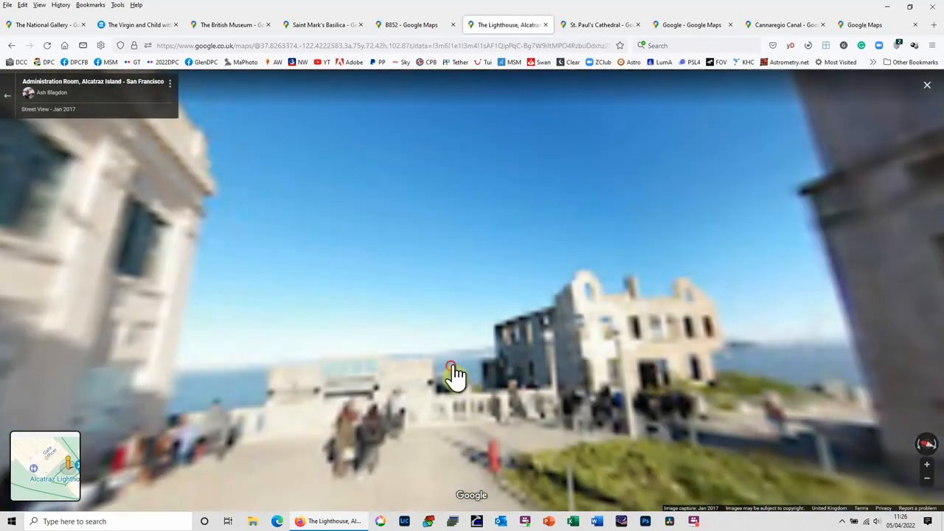
{"action": "left_click", "coordinate": [452, 368]}
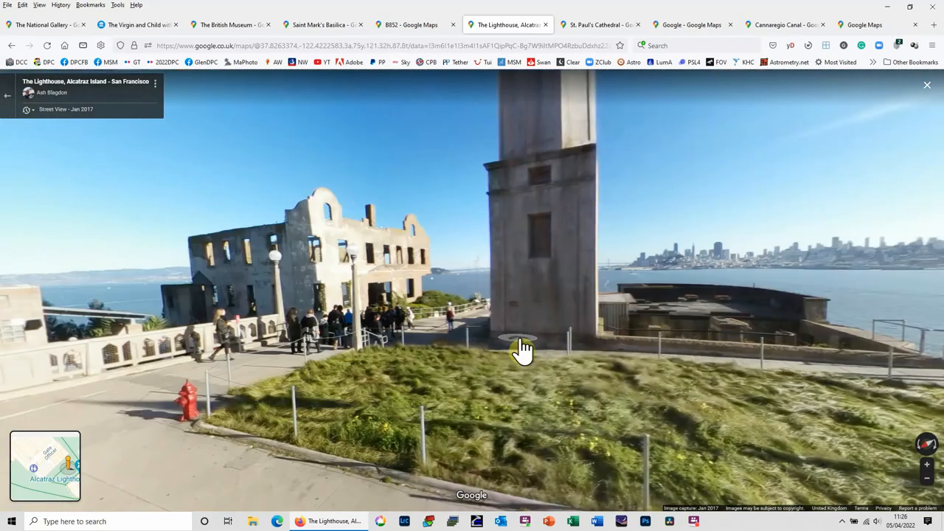
{"action": "left_click_drag", "start_coordinate": [523, 346], "coordinate": [647, 369]}
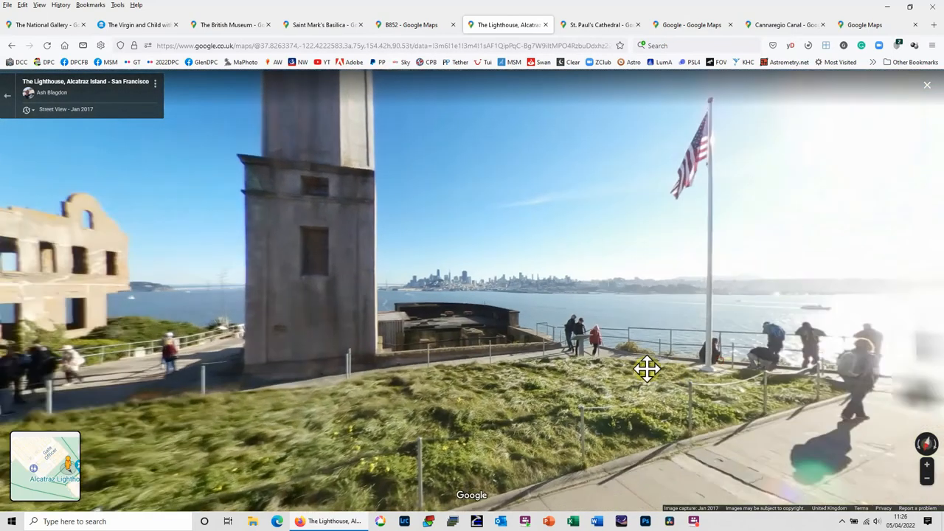
- Walk through the cellhouse corridor into the main cellblock and along B Block
{"action": "left_click", "coordinate": [646, 369]}
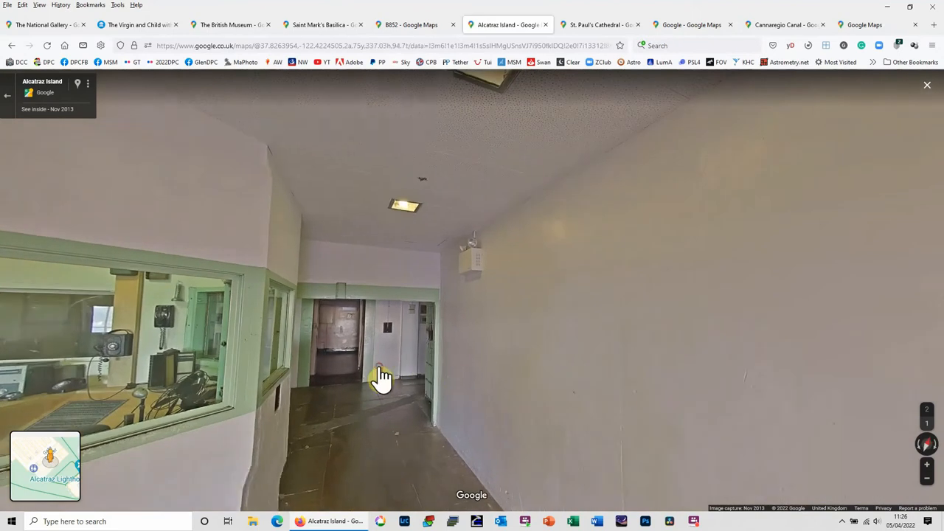
{"action": "left_click", "coordinate": [382, 377]}
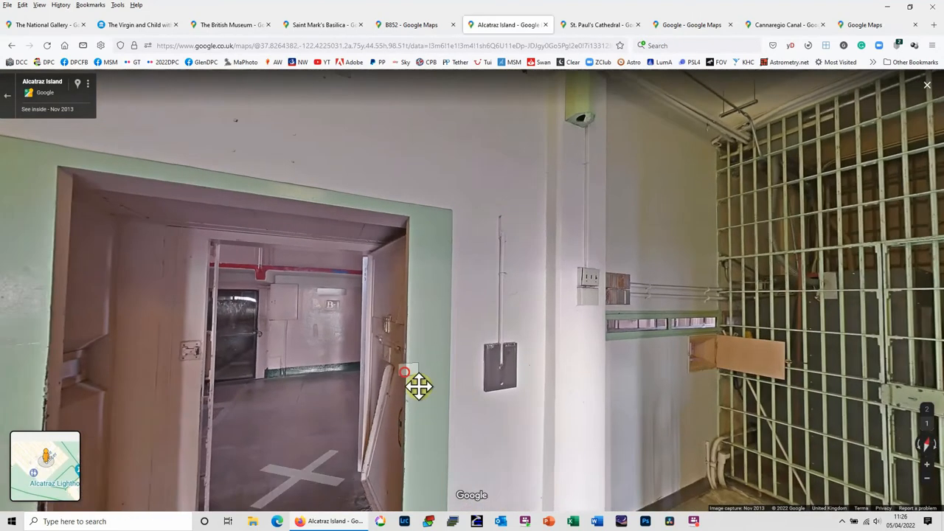
{"action": "left_click", "coordinate": [419, 387]}
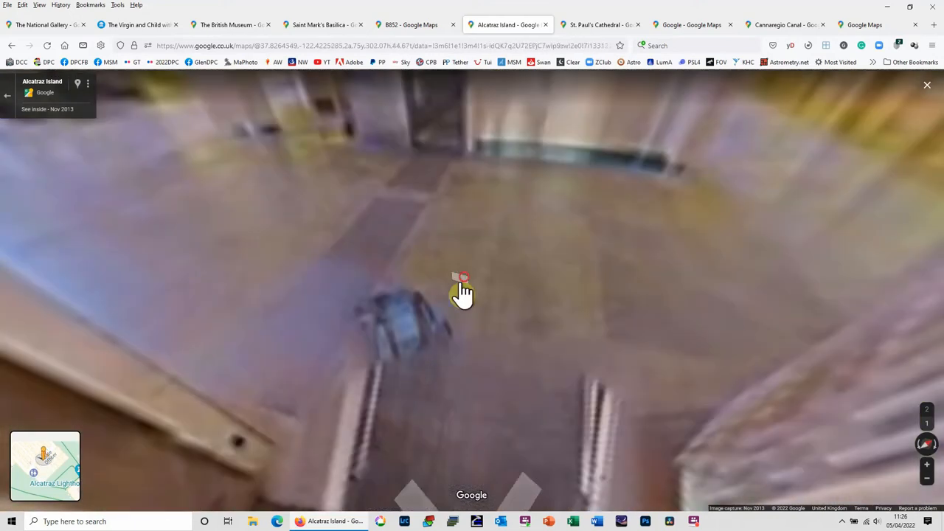
{"action": "left_click", "coordinate": [462, 287]}
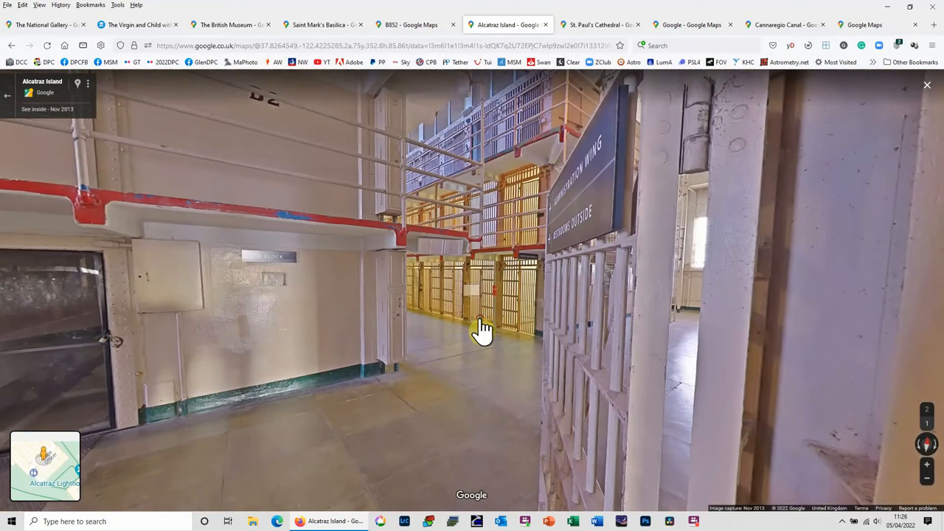
{"action": "left_click", "coordinate": [479, 328]}
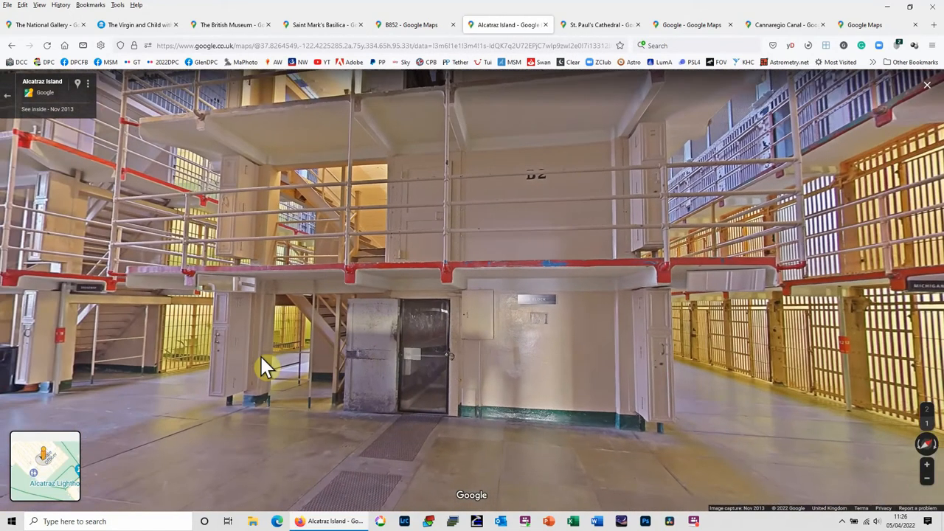
{"action": "left_click", "coordinate": [266, 368]}
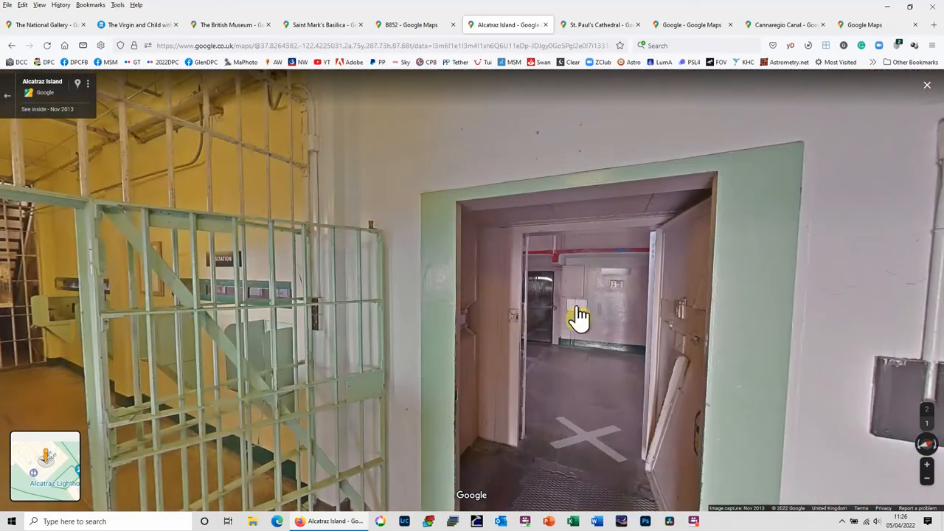
{"action": "left_click", "coordinate": [578, 316]}
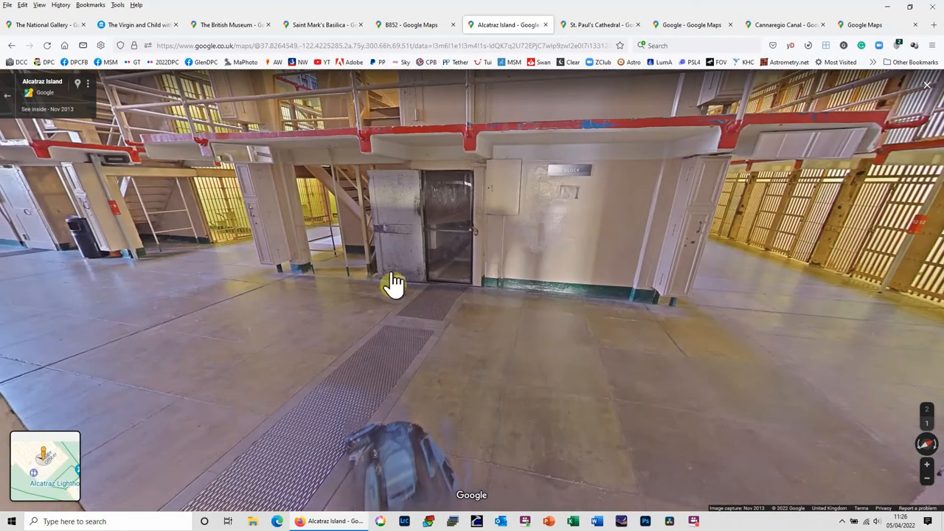
{"action": "left_click_drag", "start_coordinate": [394, 284], "coordinate": [184, 262]}
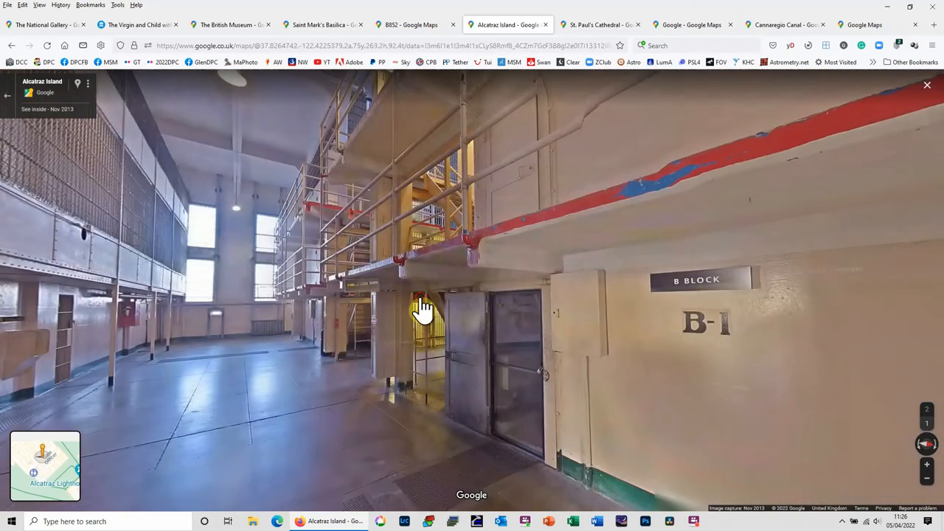
{"action": "left_click", "coordinate": [424, 306]}
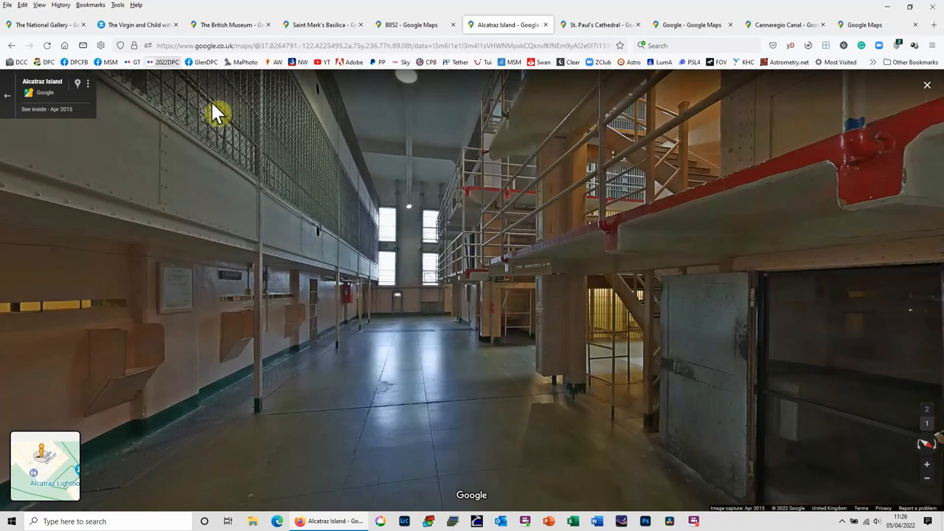
- Switch from the Saint Mark's Basilica tab to the Hashima interior and look around the debris-filled room
{"action": "left_click", "coordinate": [321, 24]}
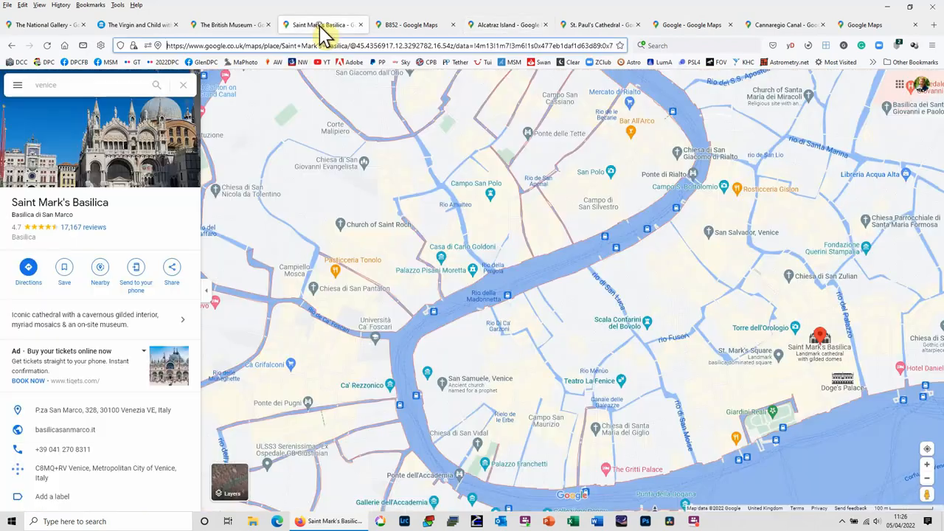
{"action": "left_click", "coordinate": [410, 25]}
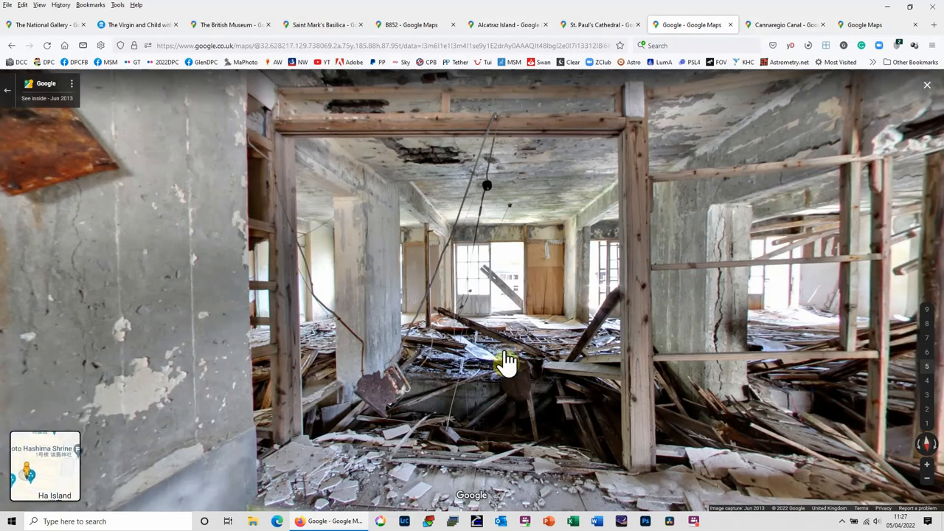
{"action": "mouse_move", "coordinate": [619, 262]}
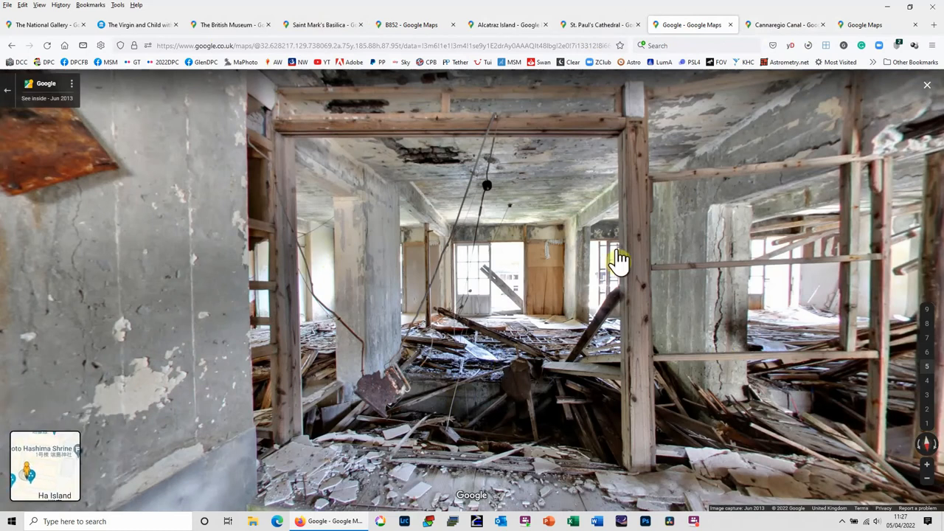
{"action": "mouse_move", "coordinate": [633, 260]}
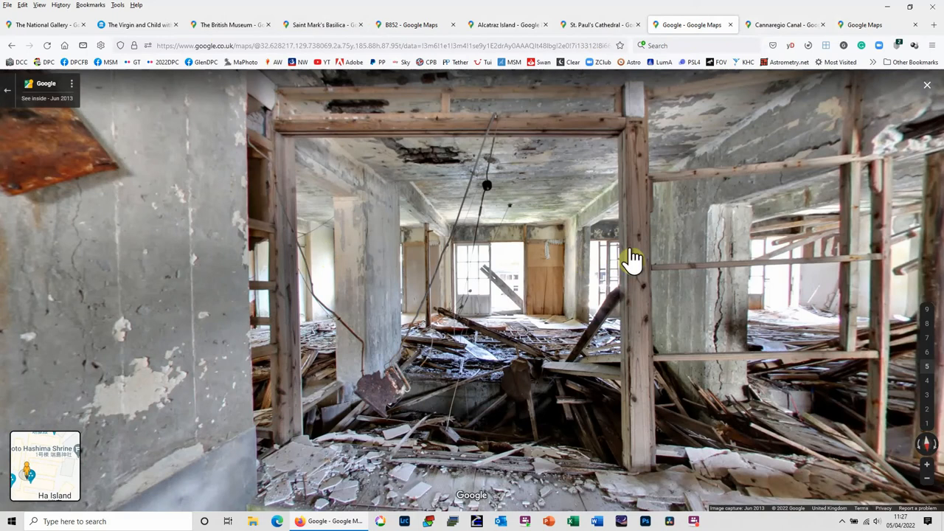
{"action": "left_click_drag", "start_coordinate": [634, 258], "coordinate": [660, 258]}
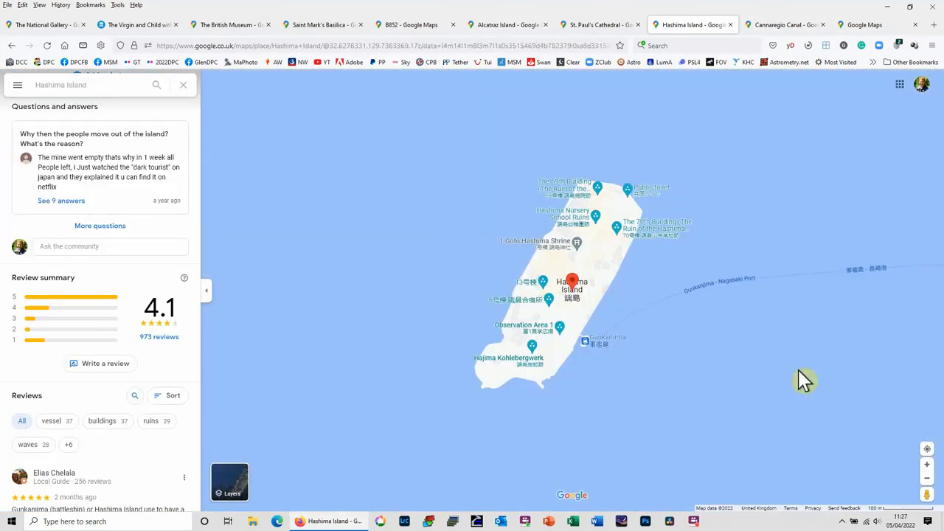
{"action": "mouse_move", "coordinate": [530, 255]}
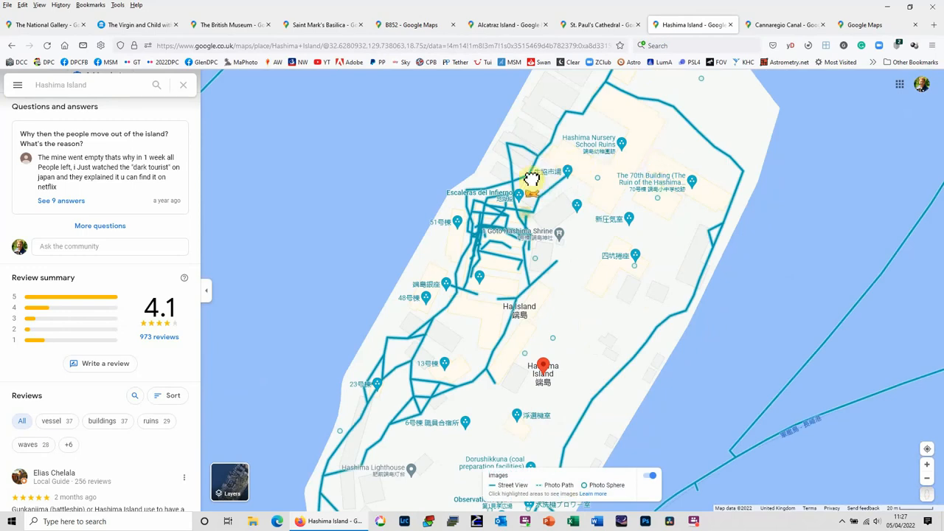
- Drop into Street View at a blue coverage line near Hashima Shrine
{"action": "left_click", "coordinate": [497, 199]}
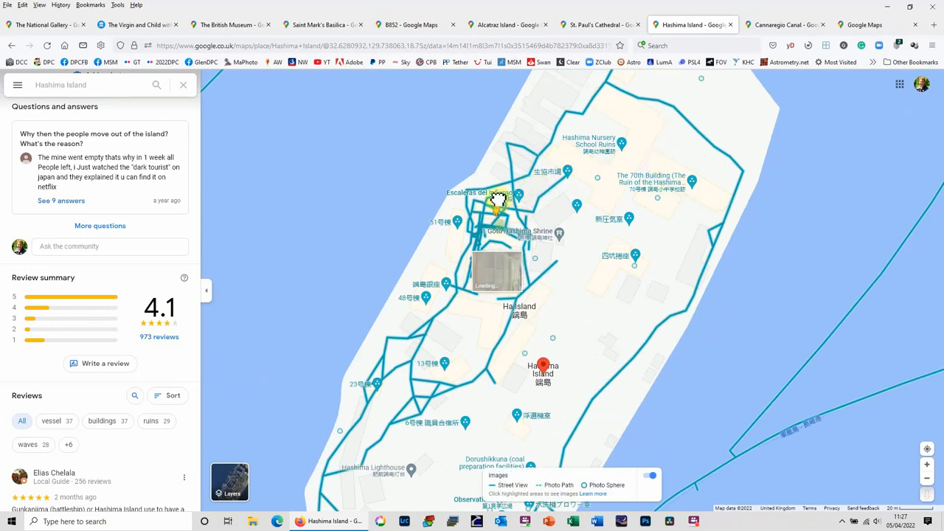
{"action": "left_click", "coordinate": [496, 273]}
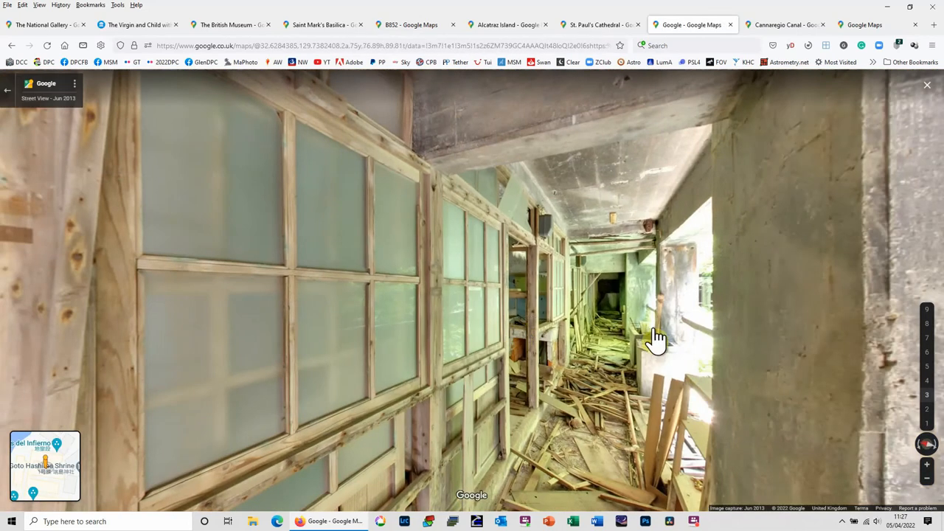
{"action": "mouse_move", "coordinate": [616, 387]}
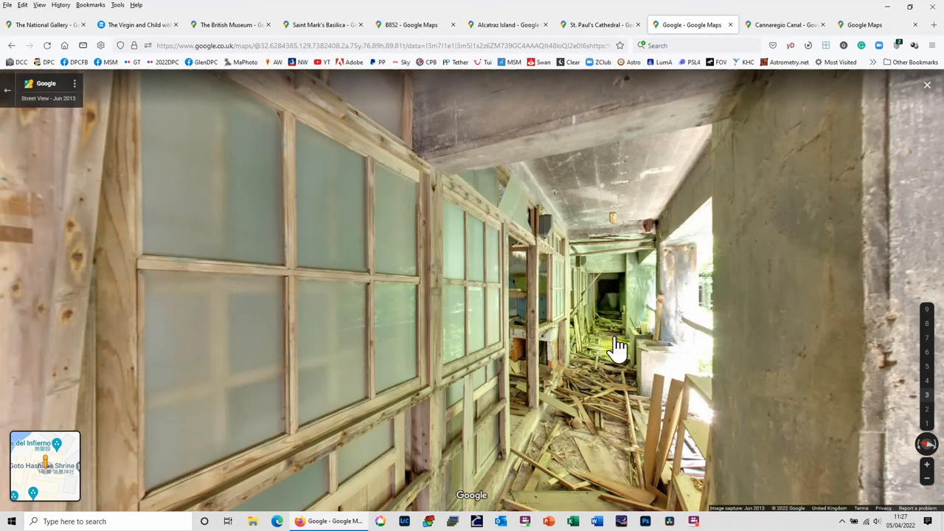
- Move deeper into the abandoned building and look across the tree-filled courtyard's balconies
{"action": "left_click", "coordinate": [619, 347]}
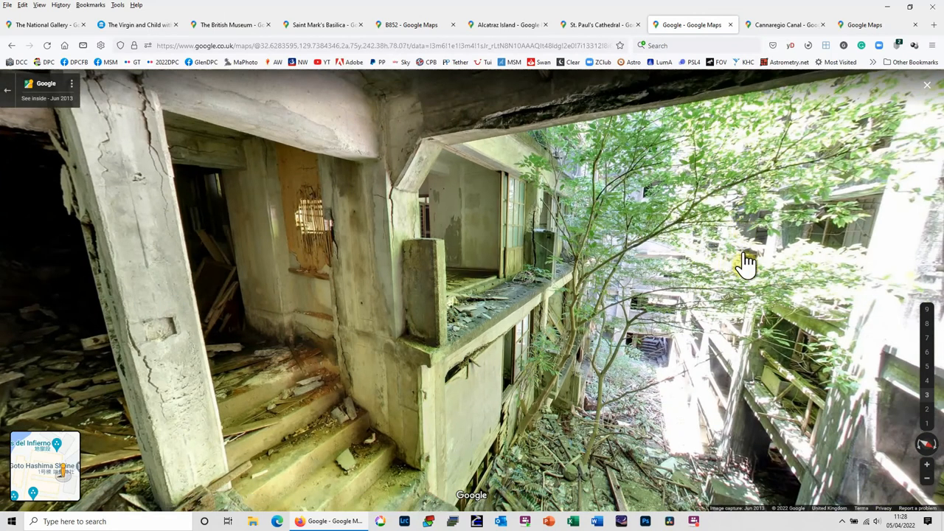
{"action": "left_click_drag", "start_coordinate": [747, 261], "coordinate": [693, 289]}
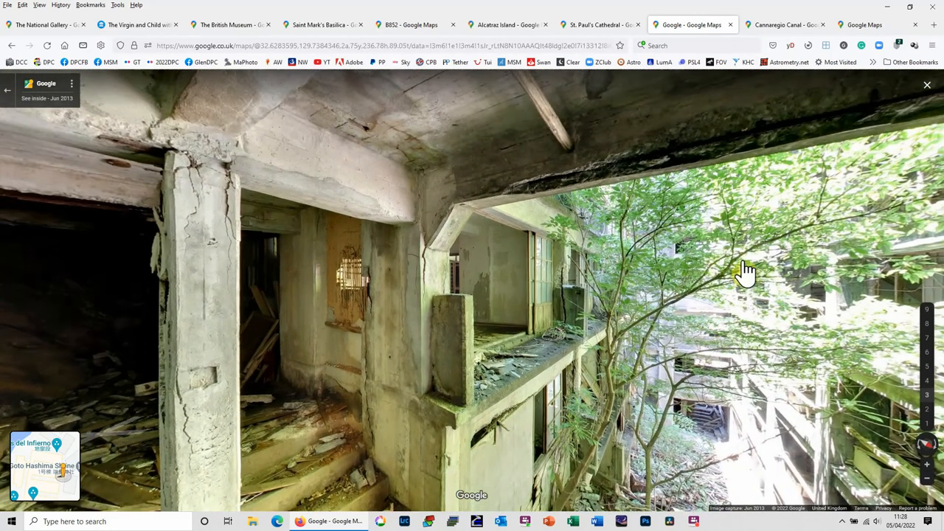
{"action": "left_click_drag", "start_coordinate": [747, 269], "coordinate": [508, 290]}
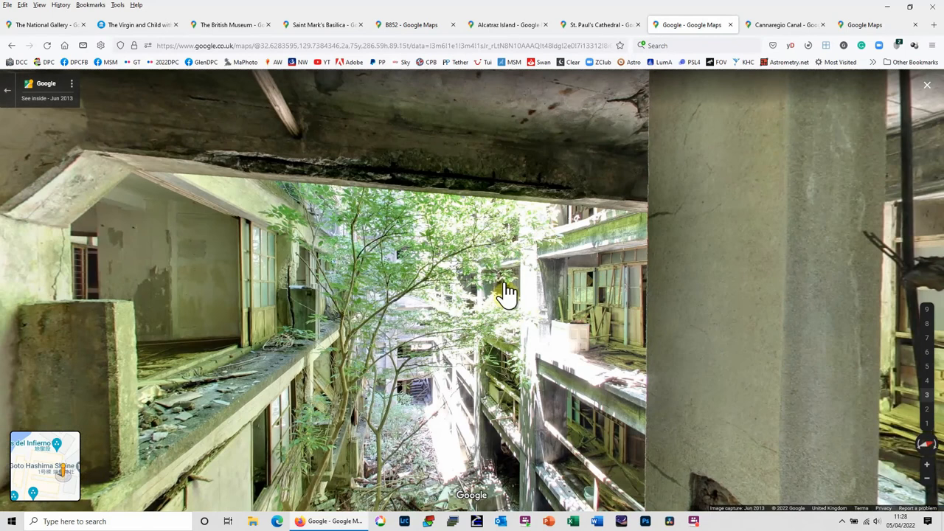
{"action": "mouse_move", "coordinate": [371, 278]}
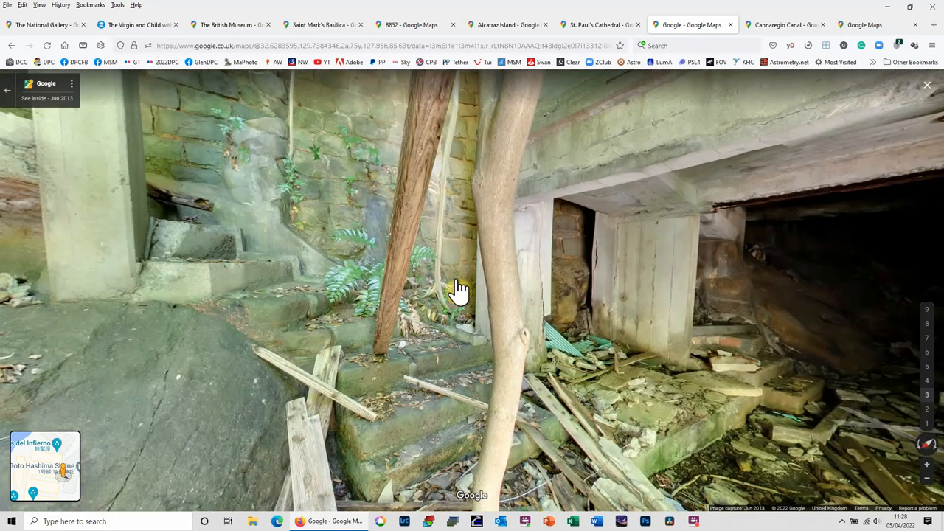
{"action": "mouse_move", "coordinate": [553, 70]}
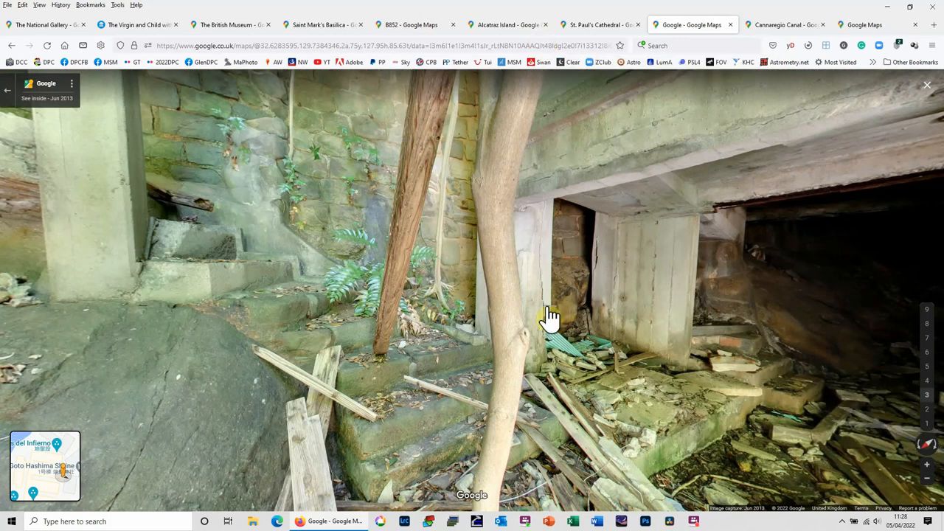
{"action": "mouse_move", "coordinate": [116, 105]}
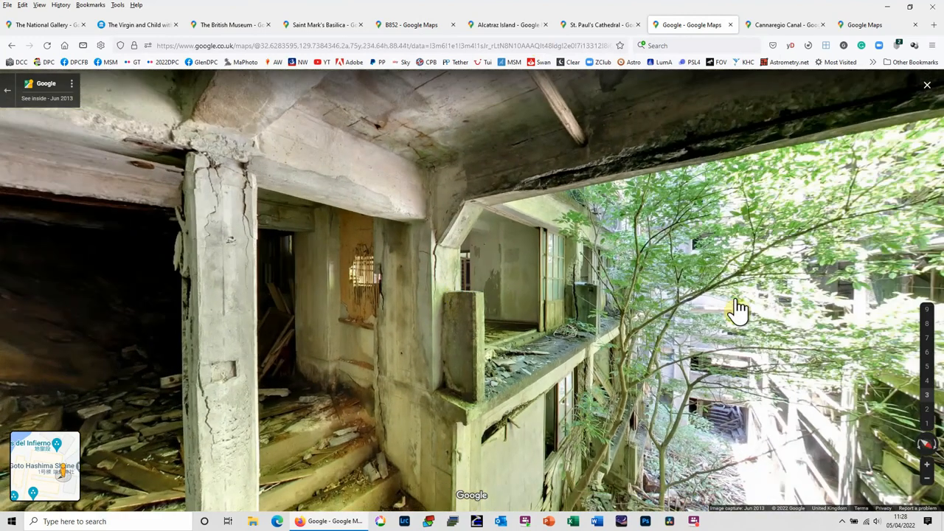
{"action": "mouse_move", "coordinate": [691, 275]}
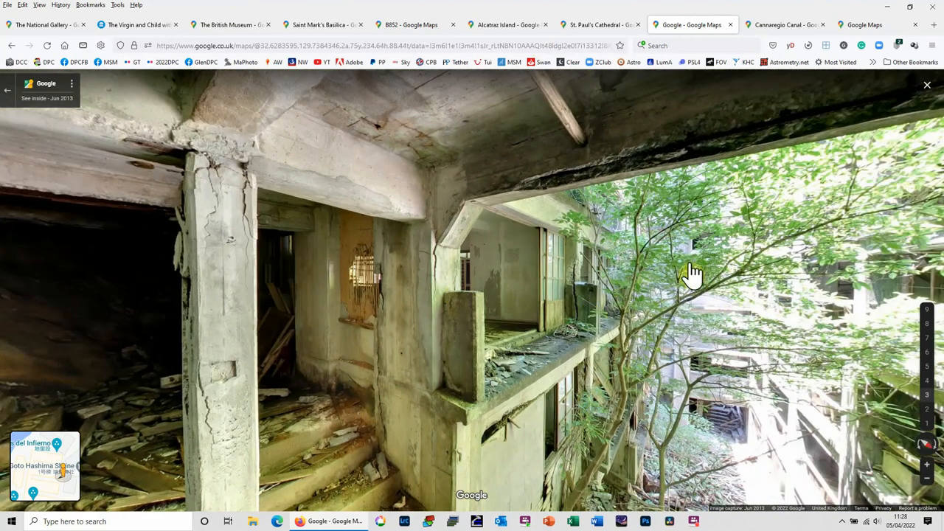
- Pan across the courtyard and right-side balconies, then back toward the broken stairwell and tree
{"action": "left_click_drag", "start_coordinate": [693, 273], "coordinate": [578, 276]}
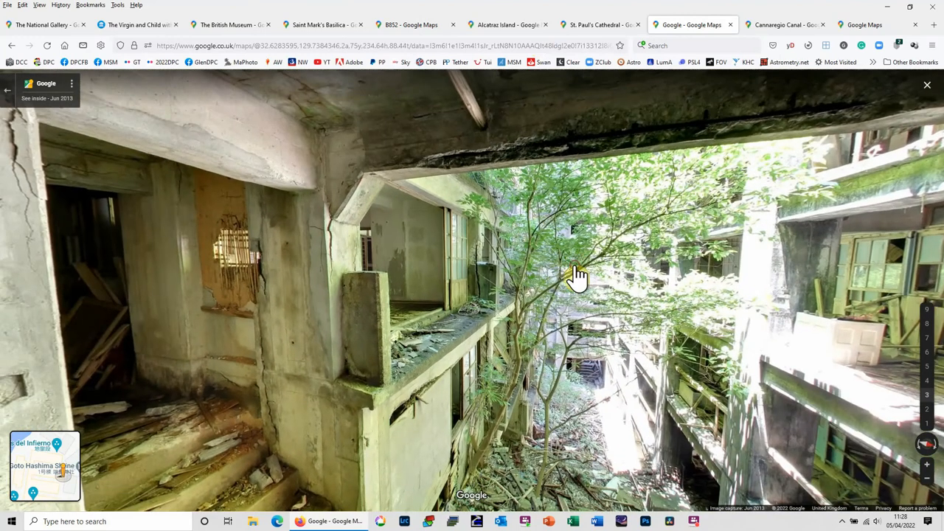
{"action": "left_click_drag", "start_coordinate": [578, 276], "coordinate": [814, 306]}
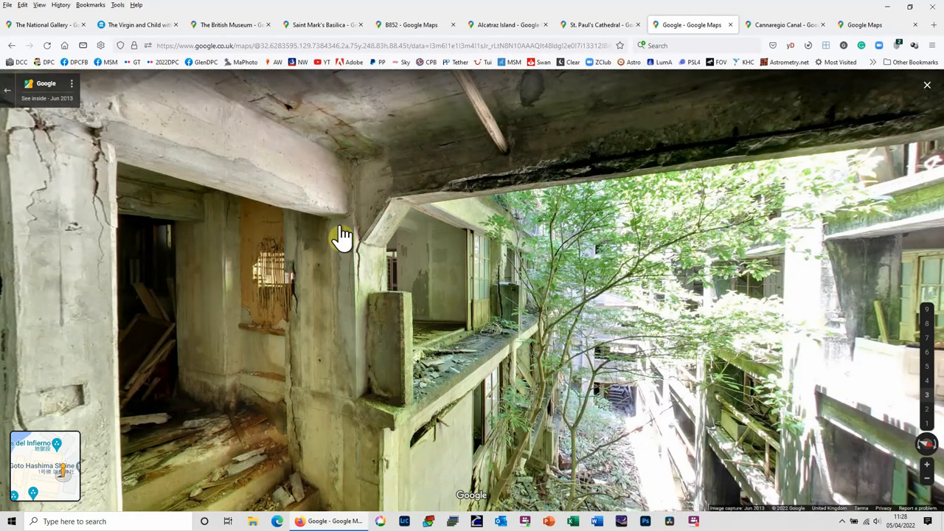
{"action": "left_click_drag", "start_coordinate": [343, 236], "coordinate": [677, 277]}
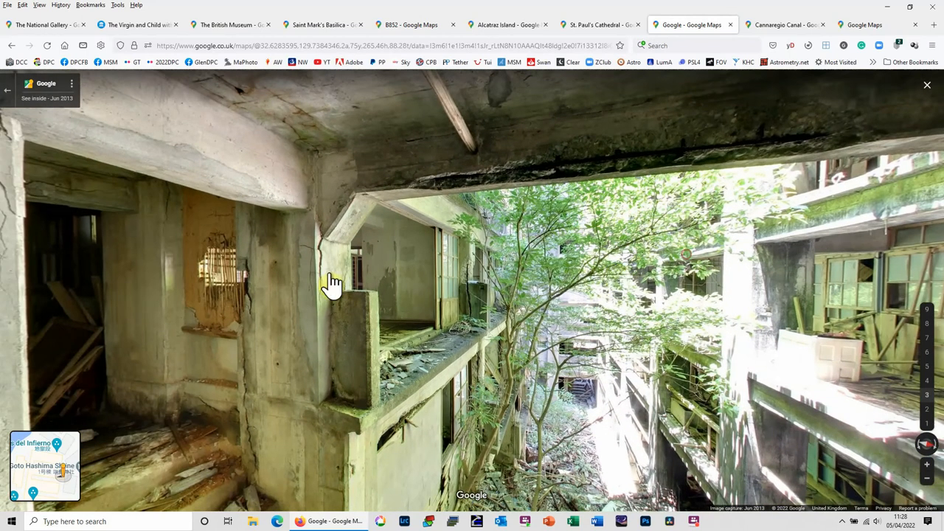
{"action": "mouse_move", "coordinate": [402, 287]}
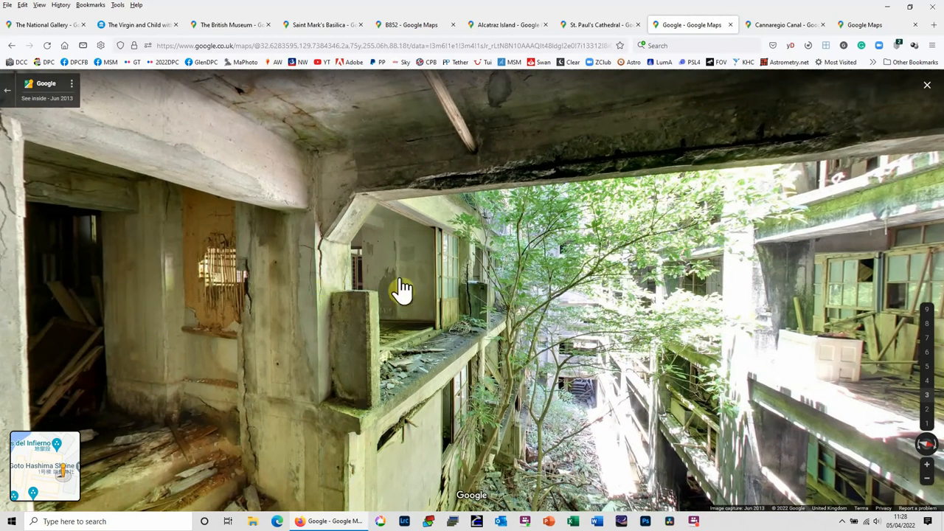
{"action": "mouse_move", "coordinate": [306, 199]}
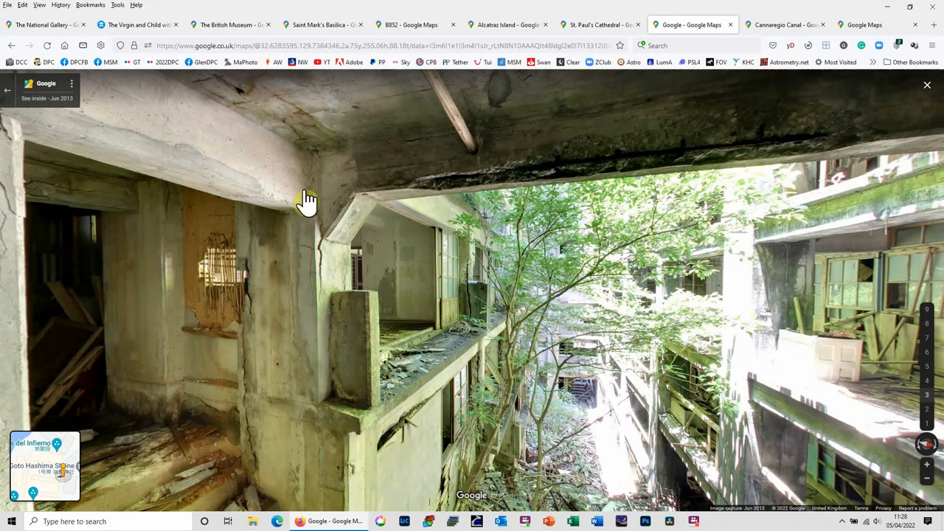
{"action": "mouse_move", "coordinate": [472, 288]}
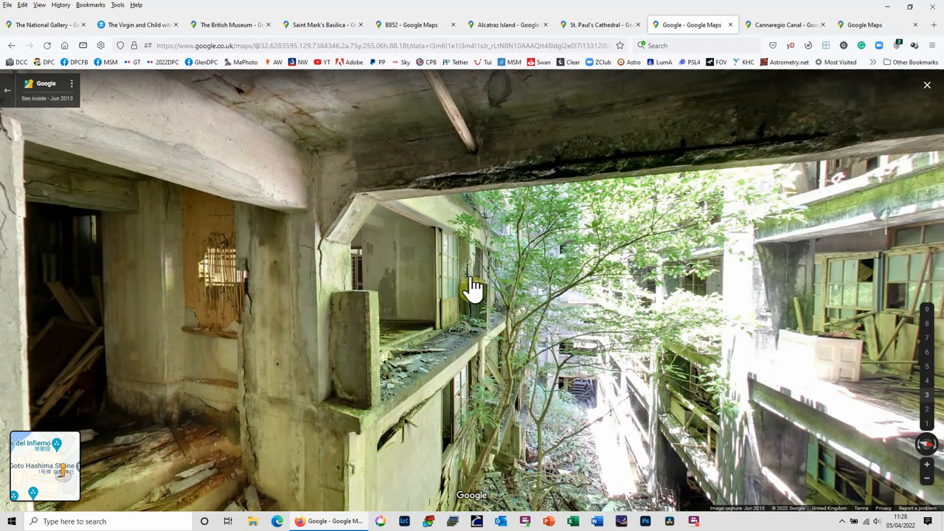
{"action": "left_click_drag", "start_coordinate": [472, 288], "coordinate": [657, 288]}
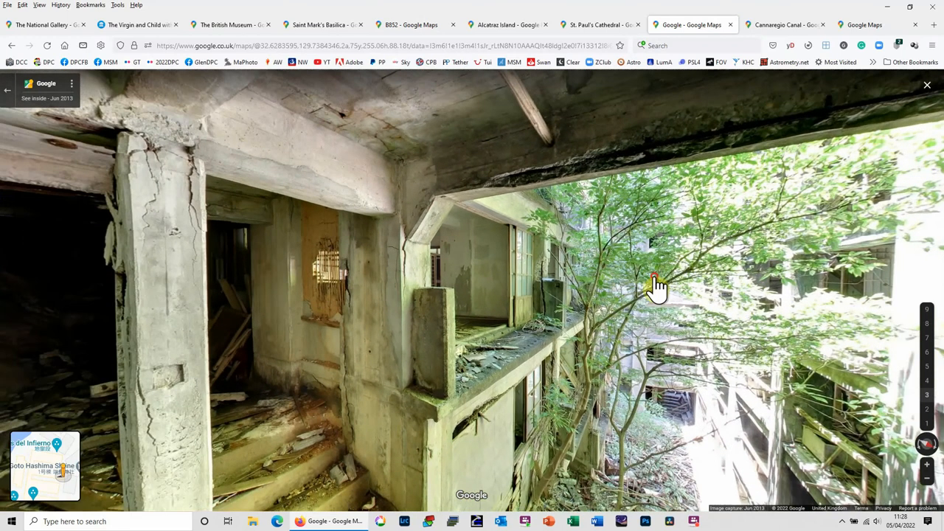
{"action": "left_click", "coordinate": [655, 282]}
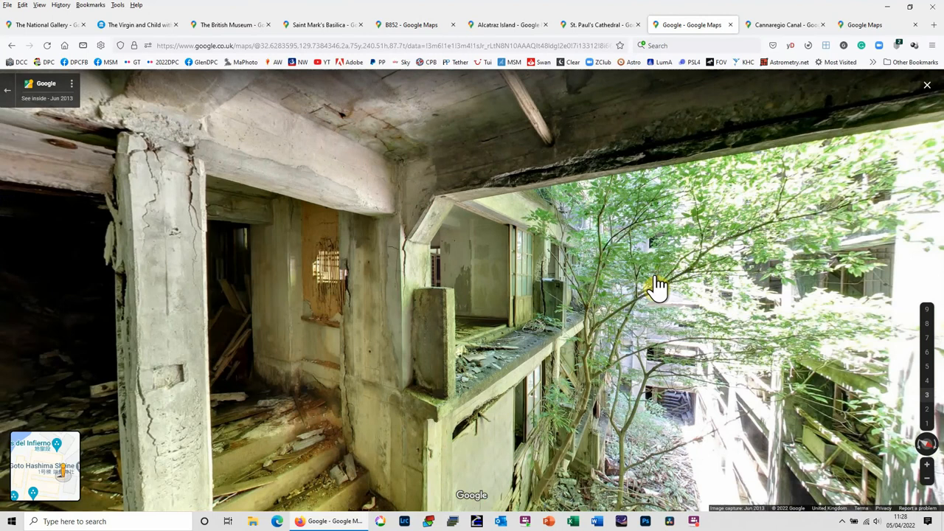